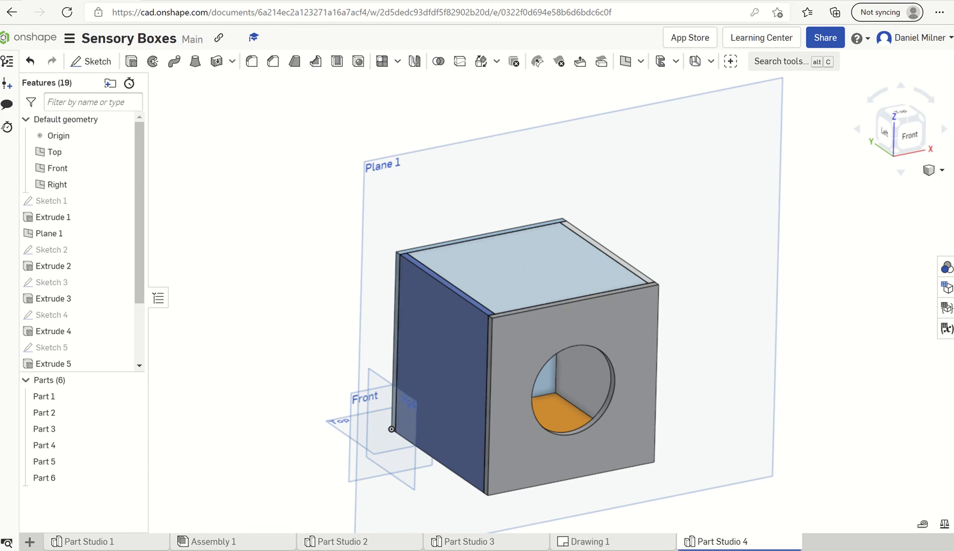
mouse_move(764, 514)
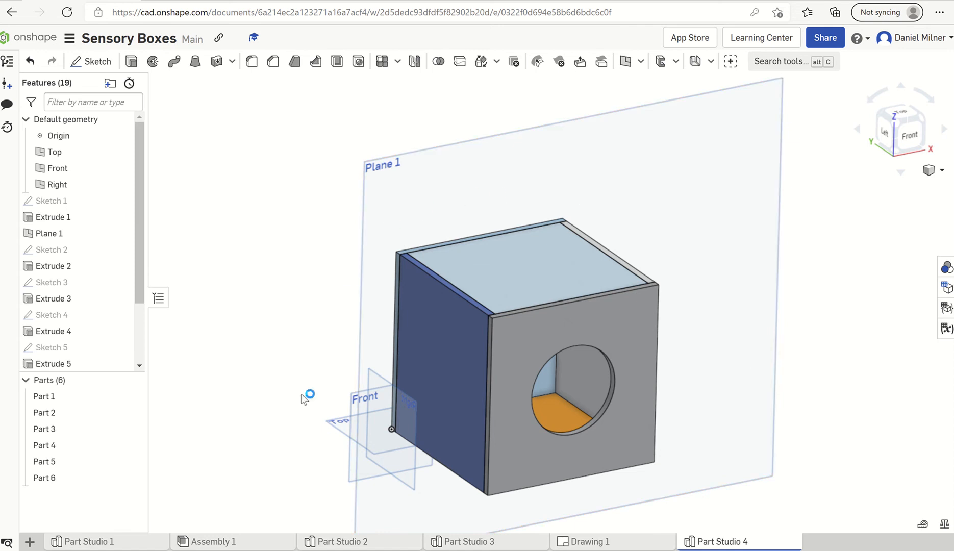
mouse_move(469, 237)
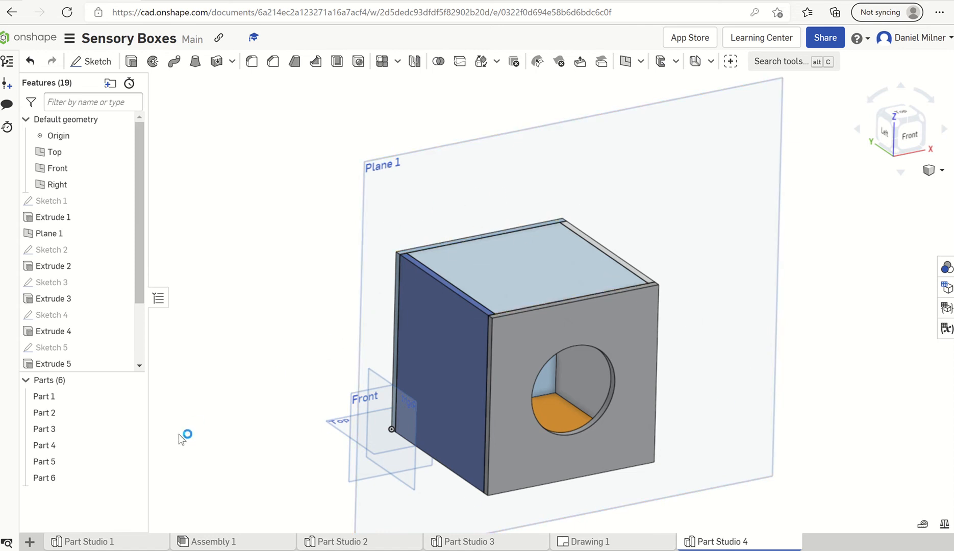
- Create Drawing 2 from a custom ANSI A template with no border or title block
left_click(30, 541)
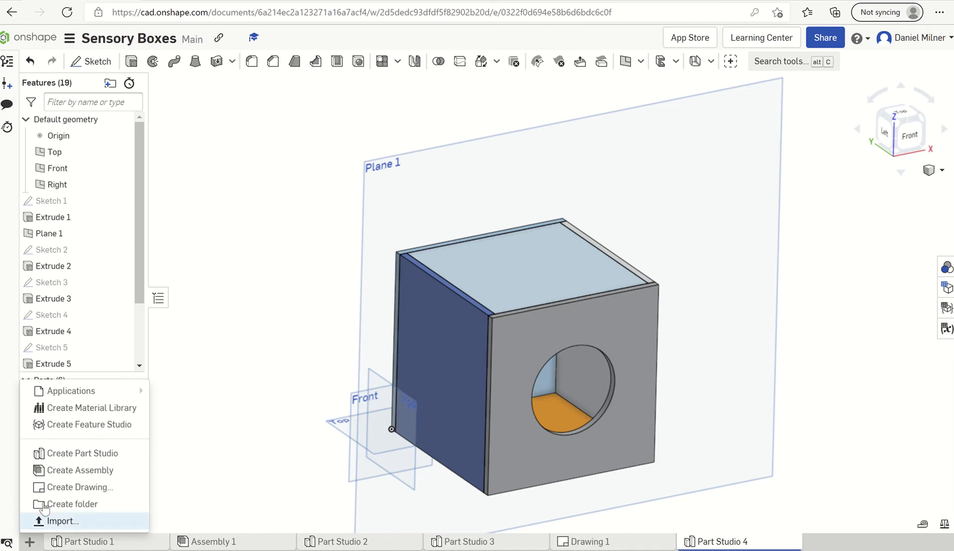
left_click(79, 487)
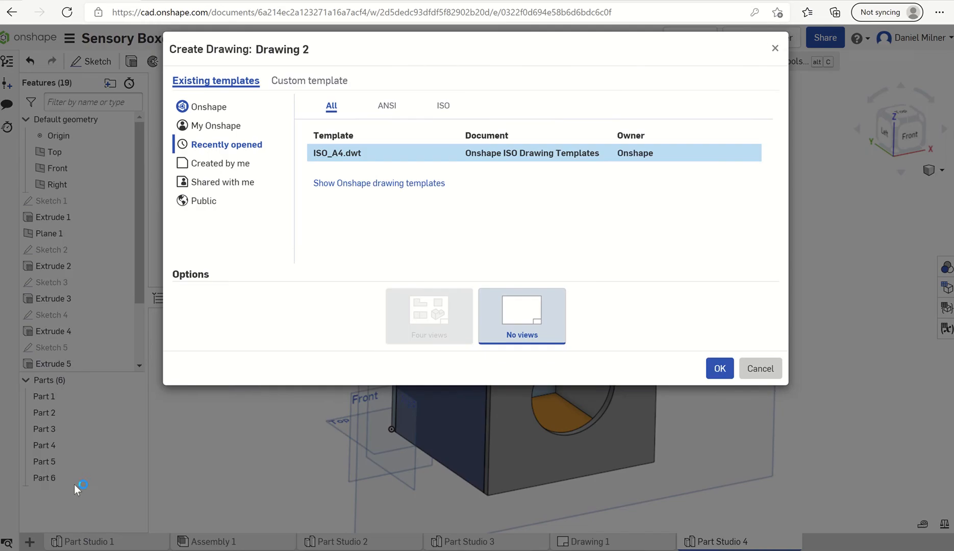
left_click(306, 80)
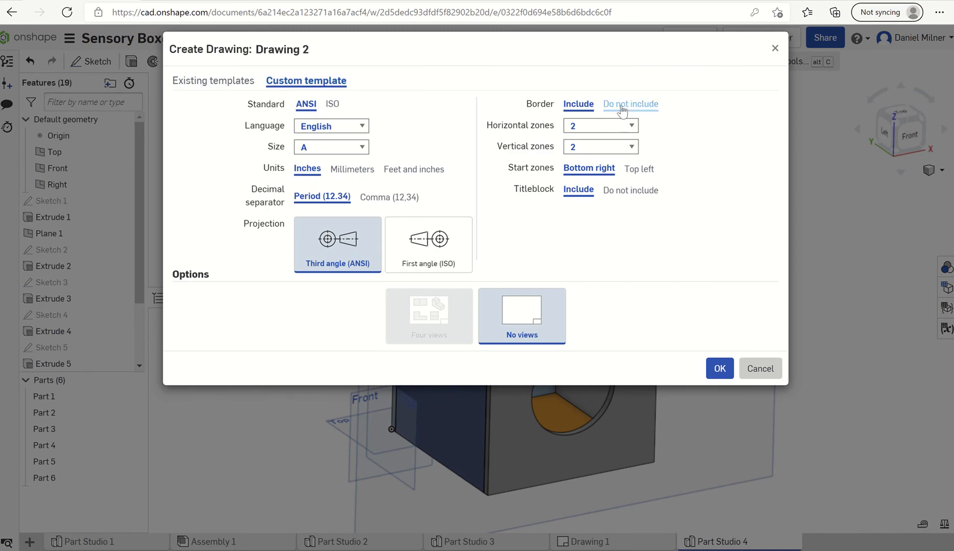
left_click(630, 104)
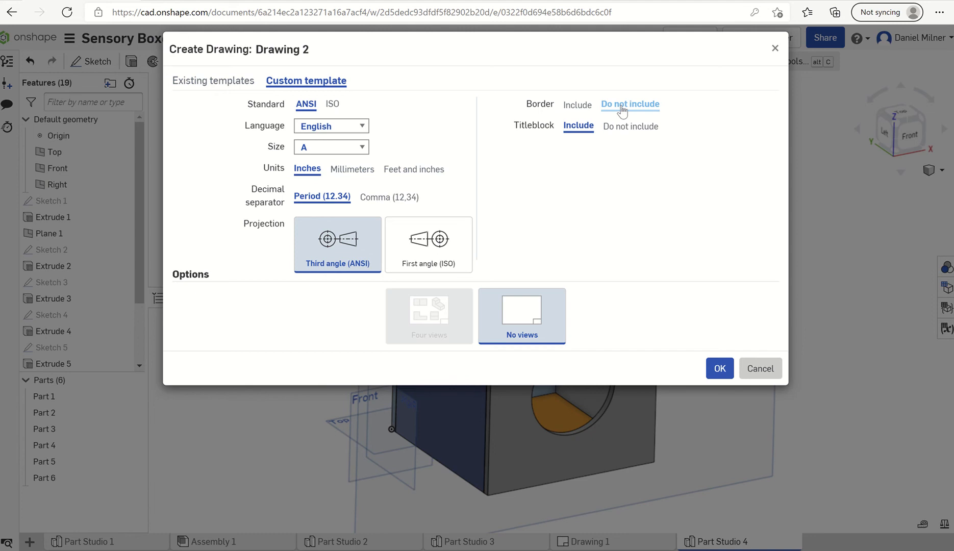
left_click(630, 125)
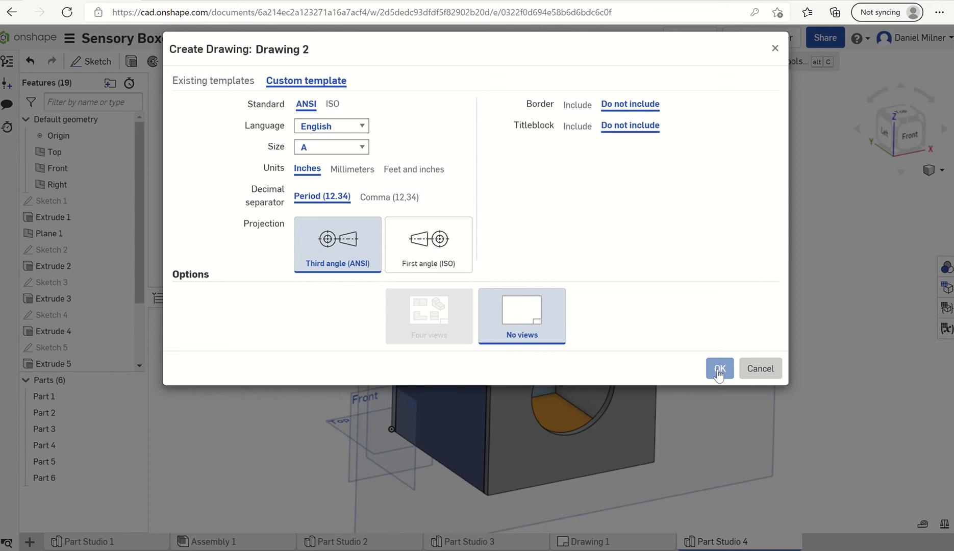
left_click(720, 369)
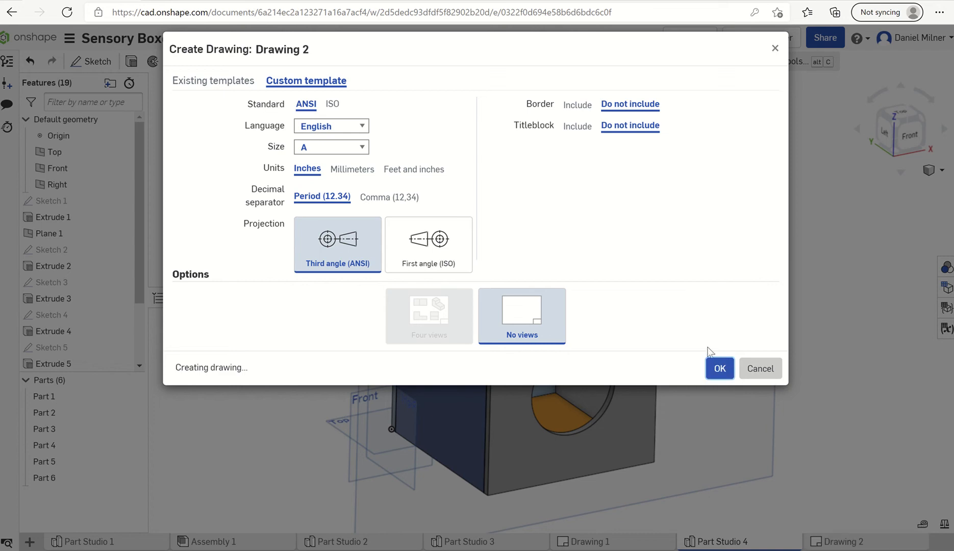
left_click(719, 368)
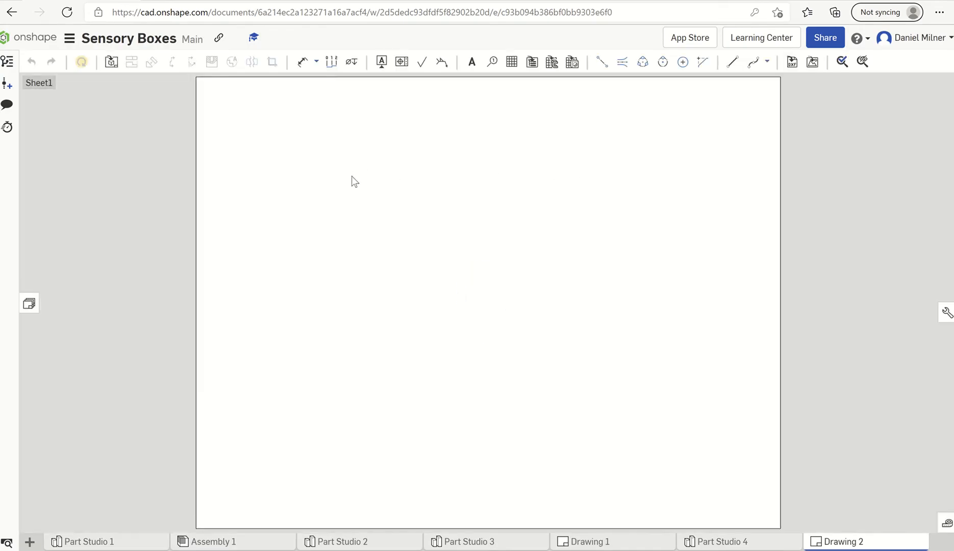
- Insert a view of Part 1 from Part Studio 1 near the sheet's upper left
left_click(111, 63)
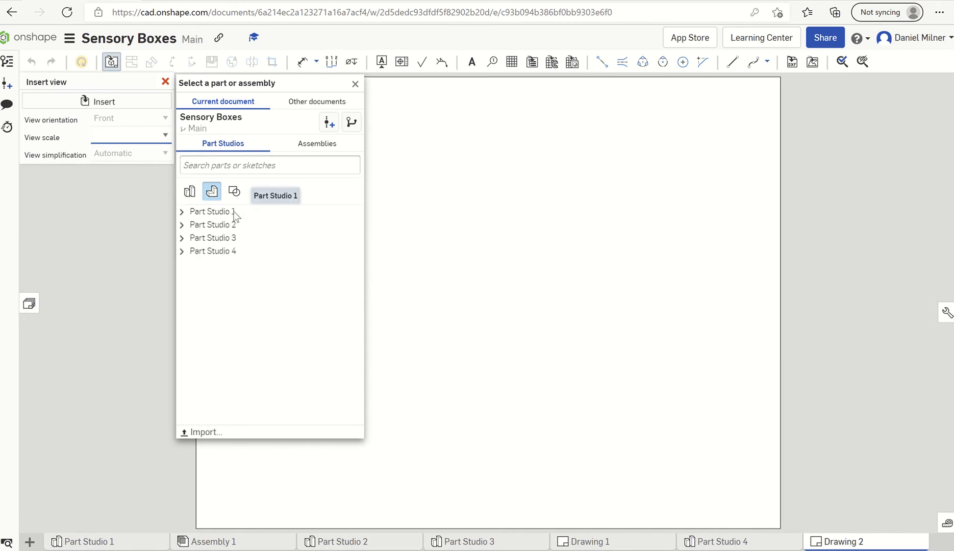
mouse_move(231, 218)
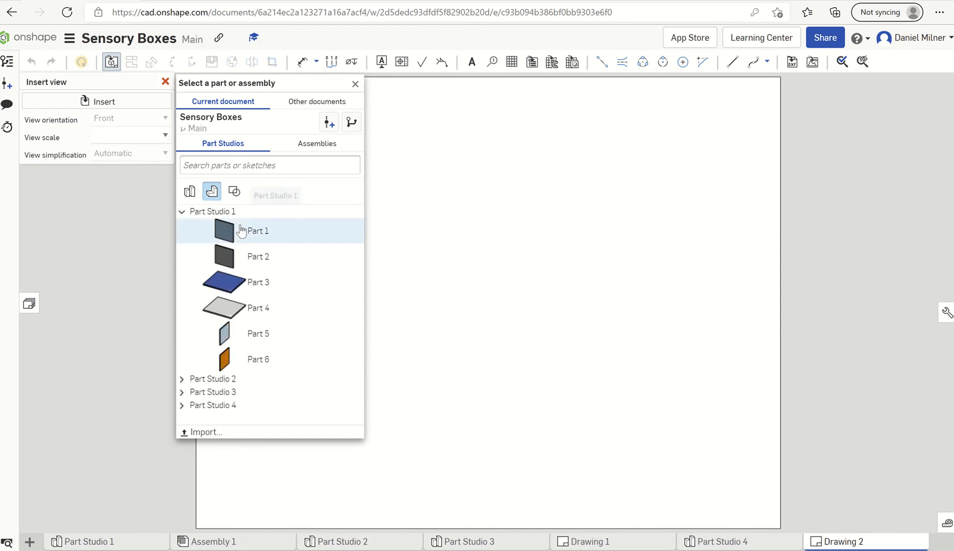
left_click(252, 230)
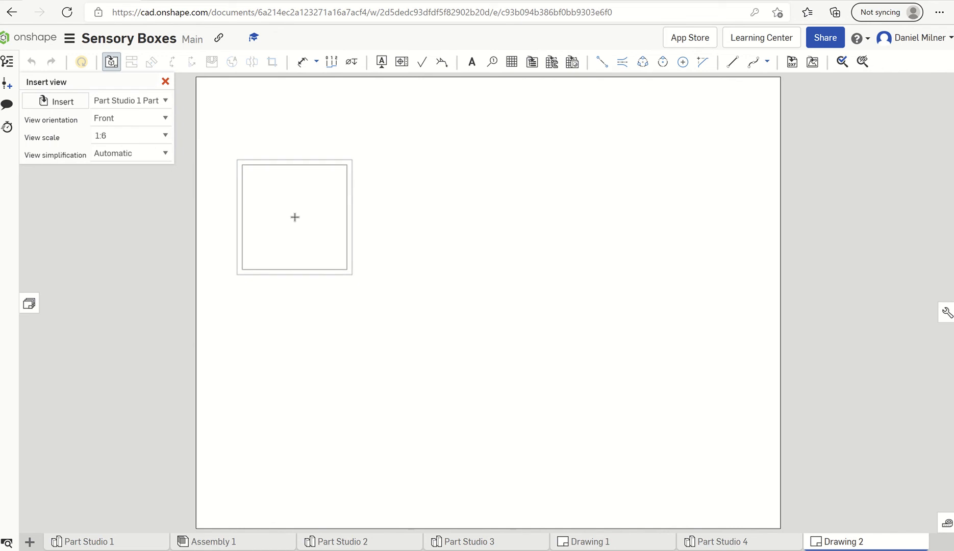
left_click(294, 216)
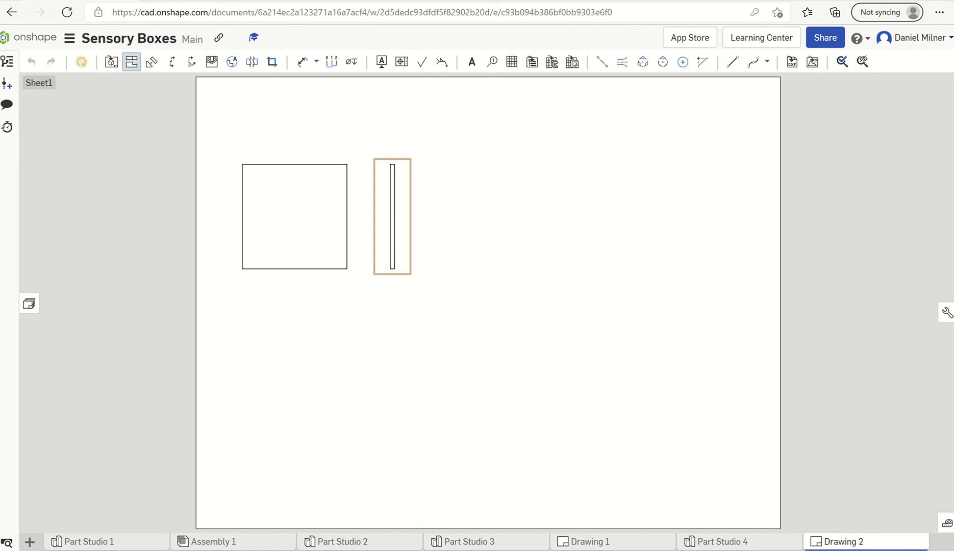
mouse_move(379, 327)
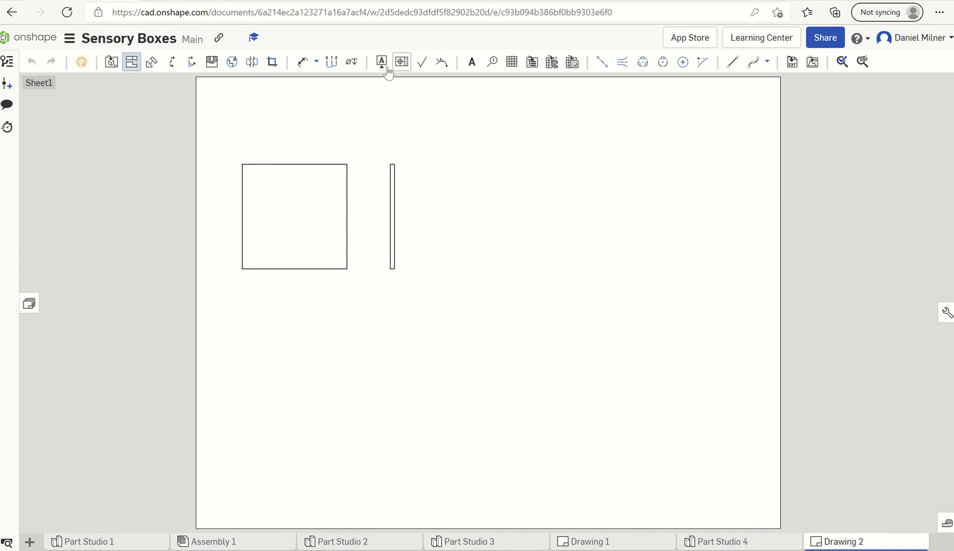
mouse_move(110, 63)
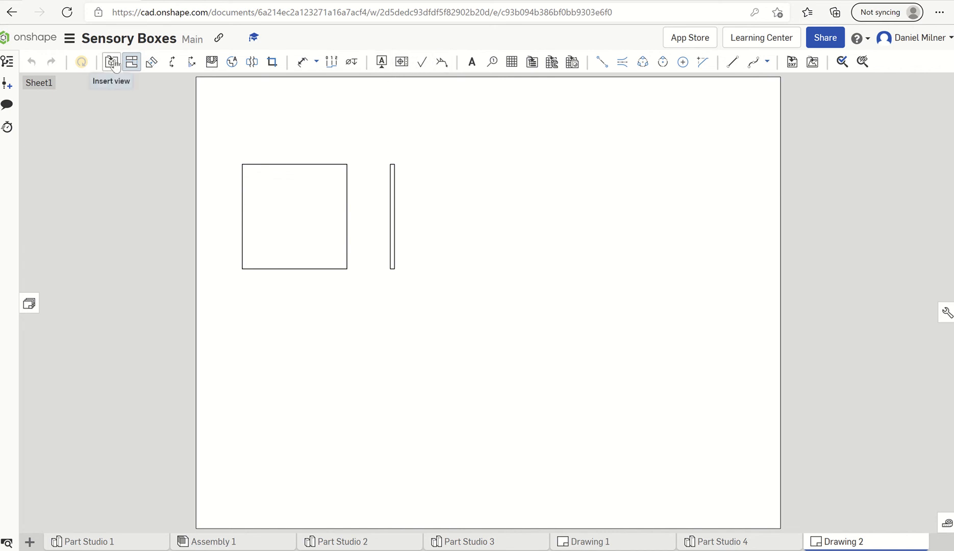
- Insert Part 2 from Part Studio 2, placing its views right of the first pair
left_click(111, 62)
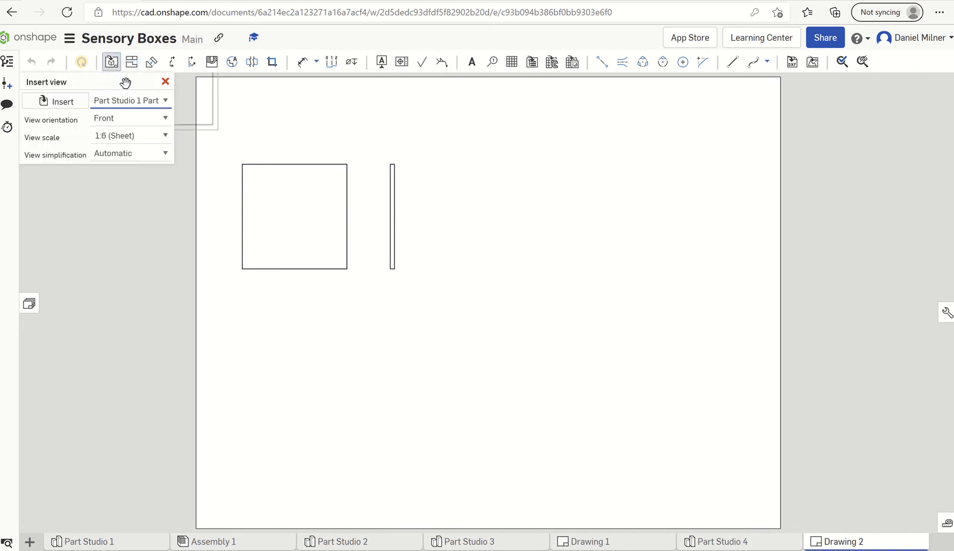
left_click(61, 101)
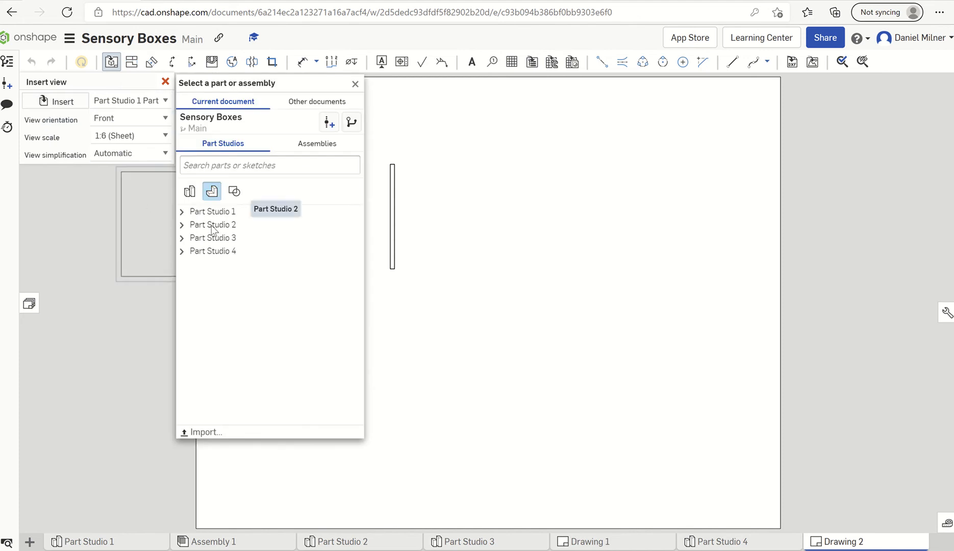
mouse_move(223, 227)
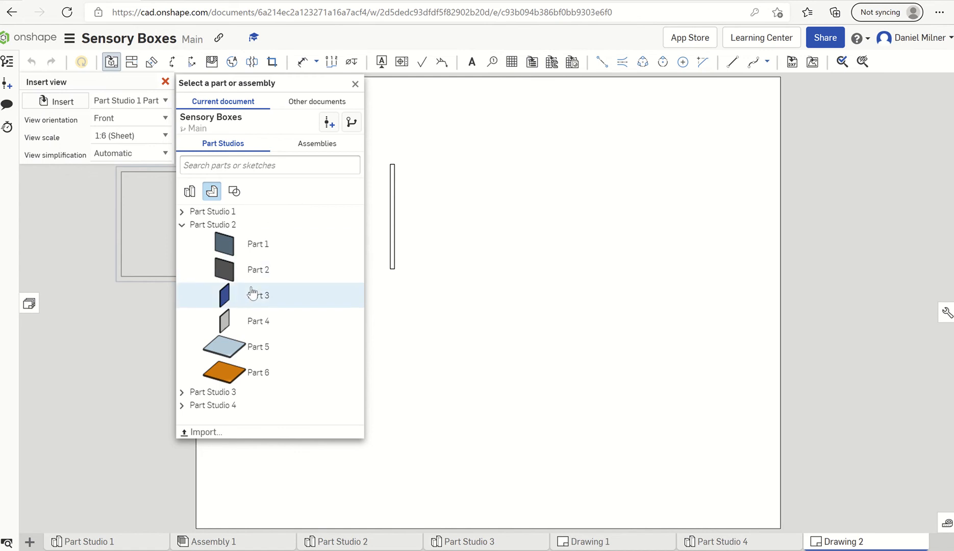
mouse_move(251, 281)
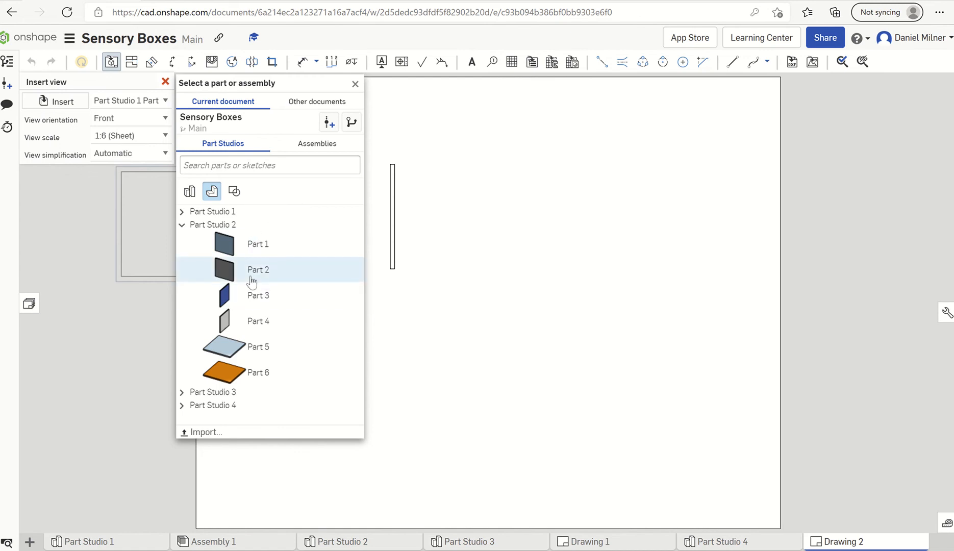
left_click(258, 270)
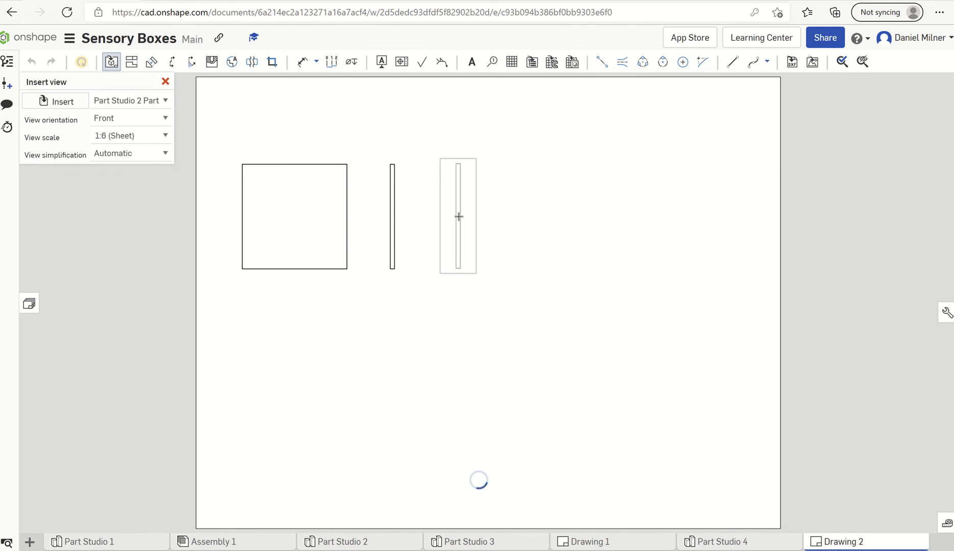
left_click_drag(458, 215, 523, 221)
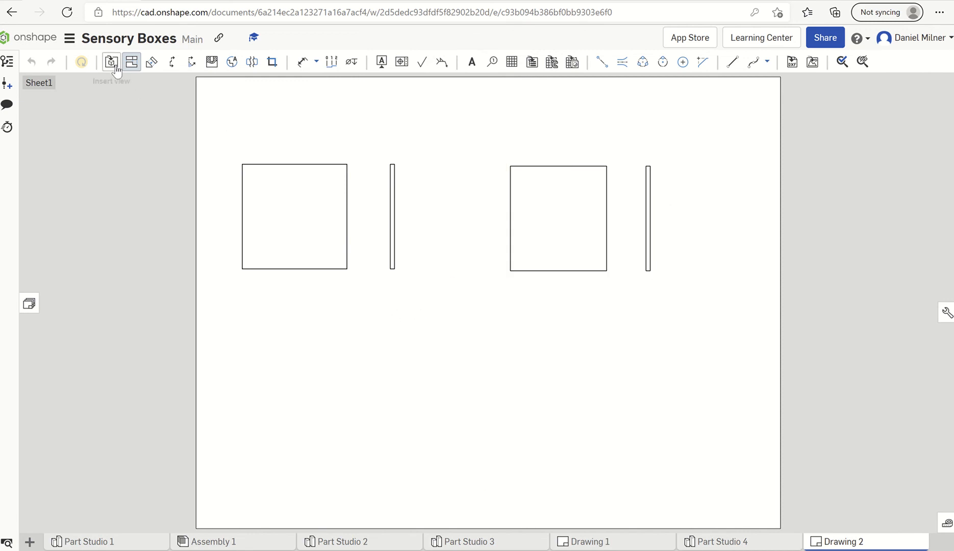
- Insert Part 5 from Part Studio 4, placing its views below the first pair
left_click(111, 62)
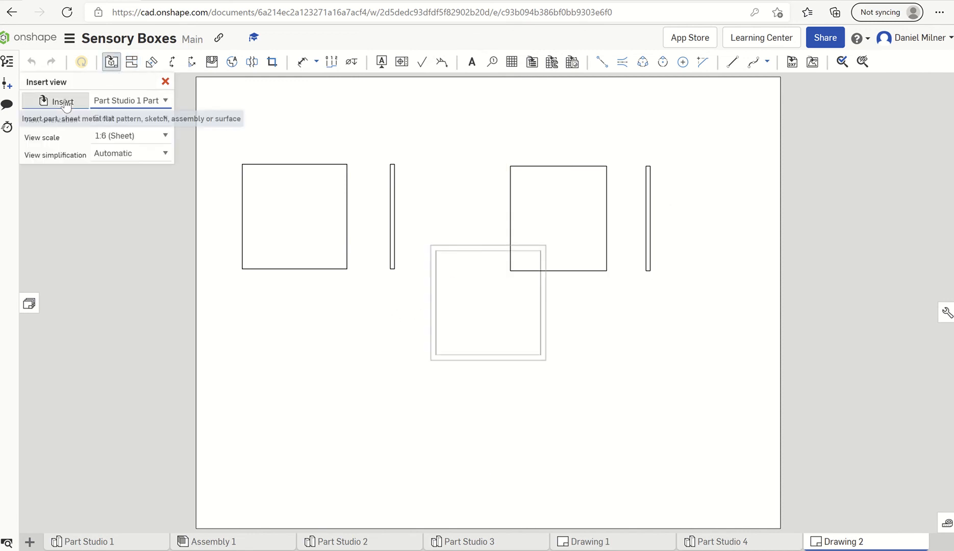
left_click(60, 100)
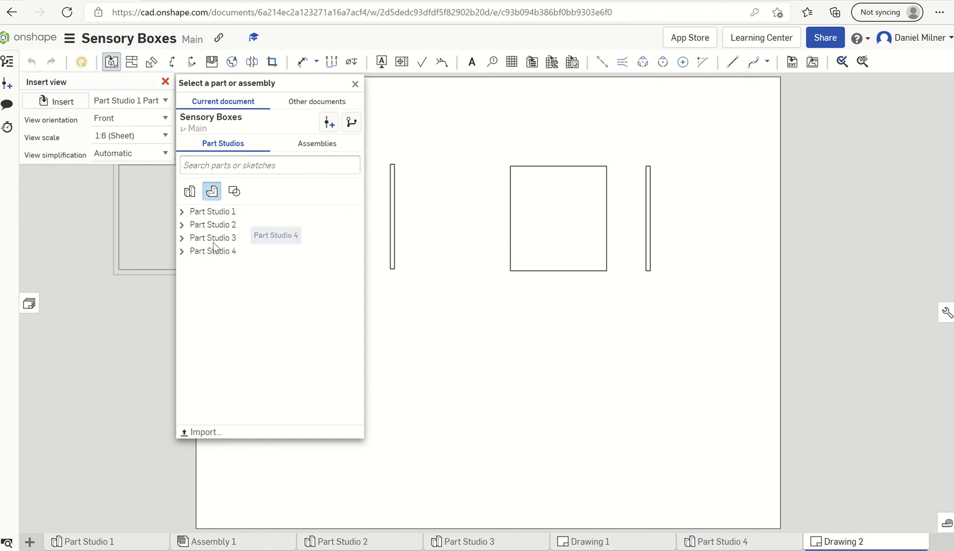
mouse_move(213, 256)
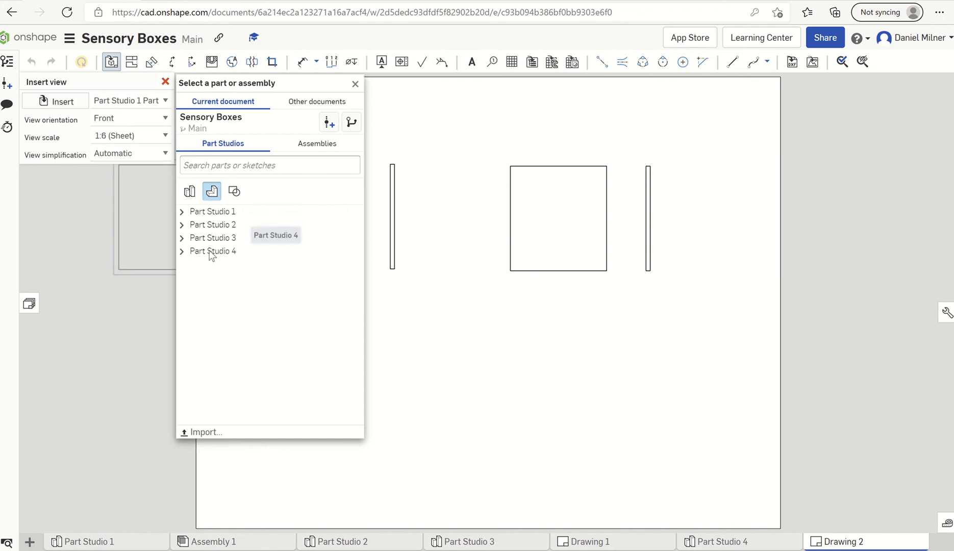
left_click(181, 251)
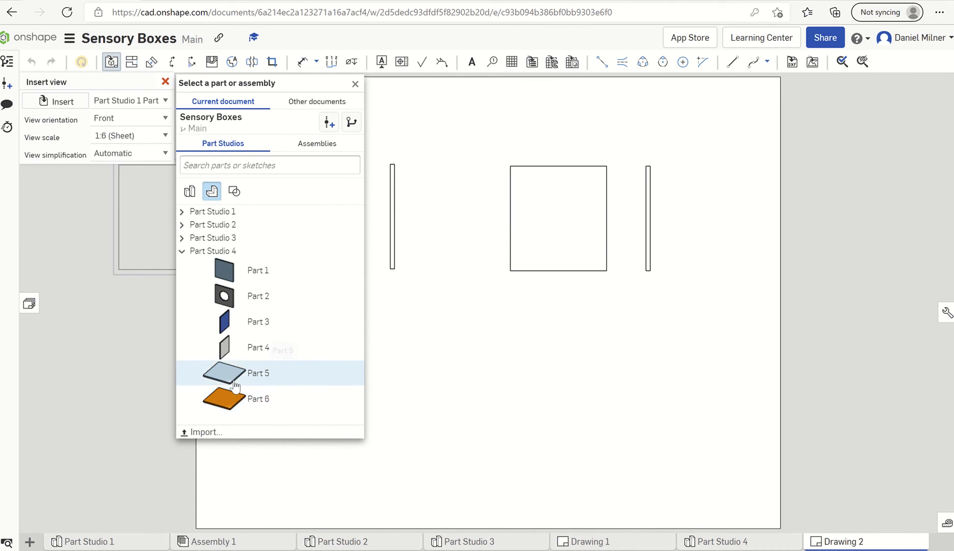
mouse_move(235, 382)
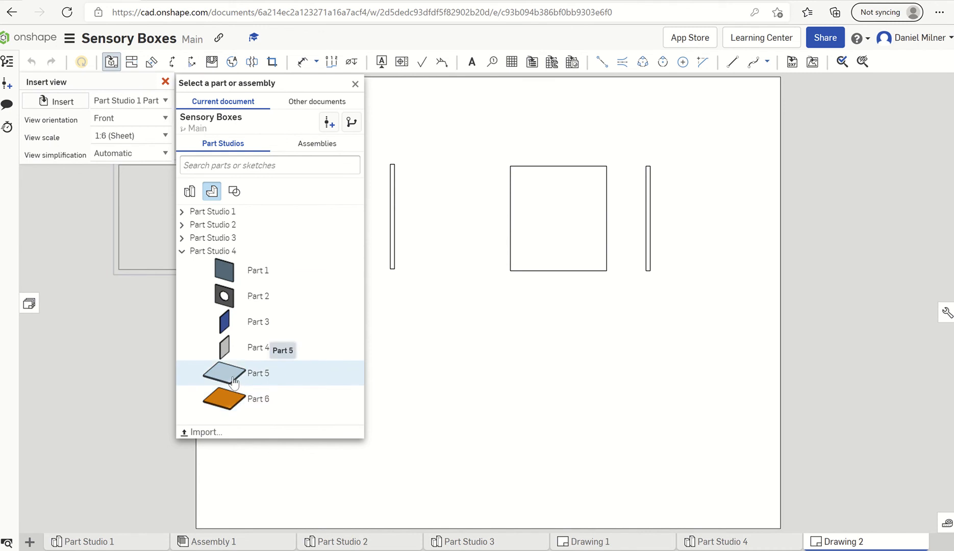
left_click(258, 373)
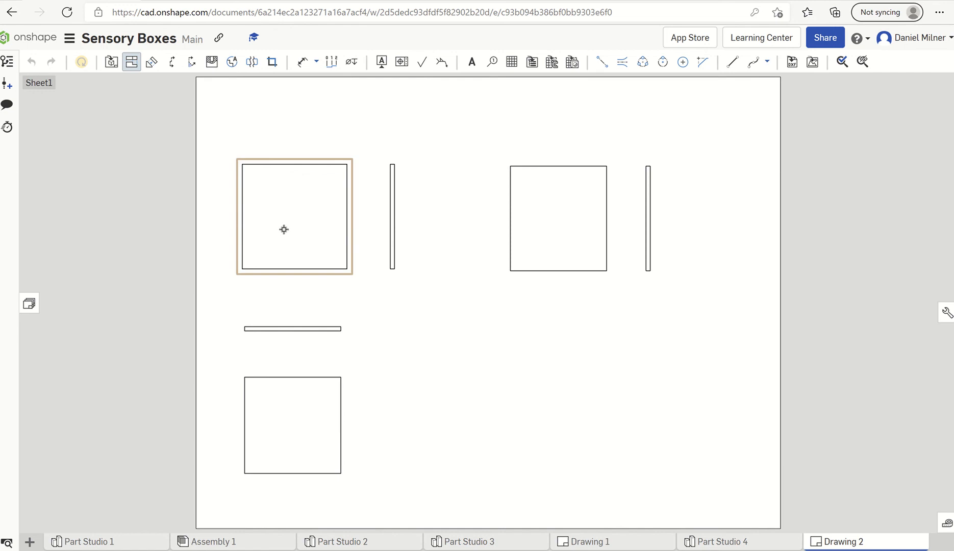
left_click(468, 245)
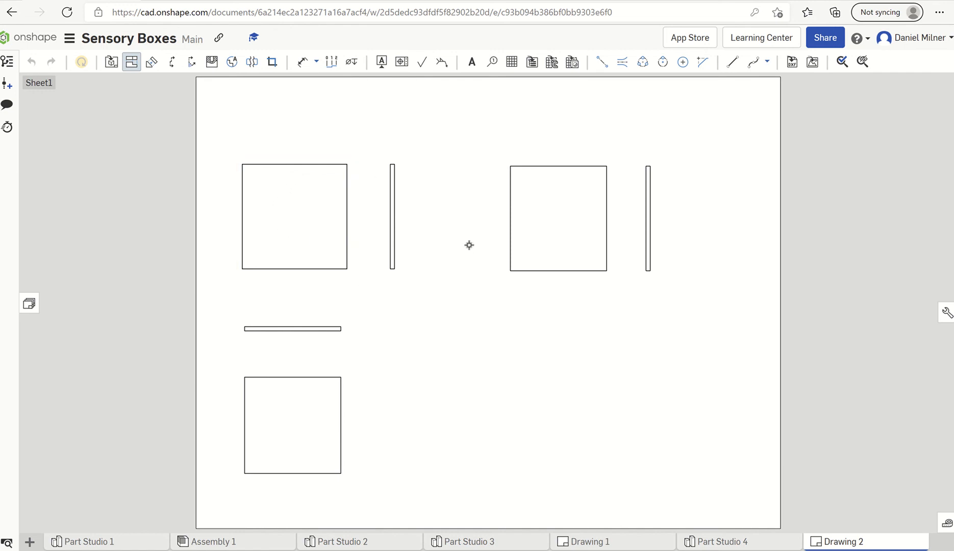
left_click(294, 216)
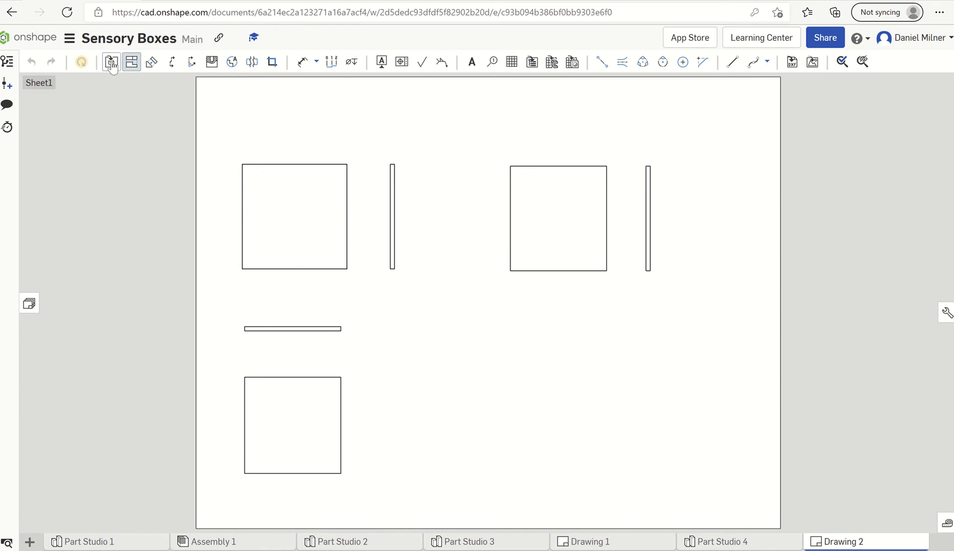
- Begin inserting a Part Studio 2 view, then cancel without placing it
left_click(110, 63)
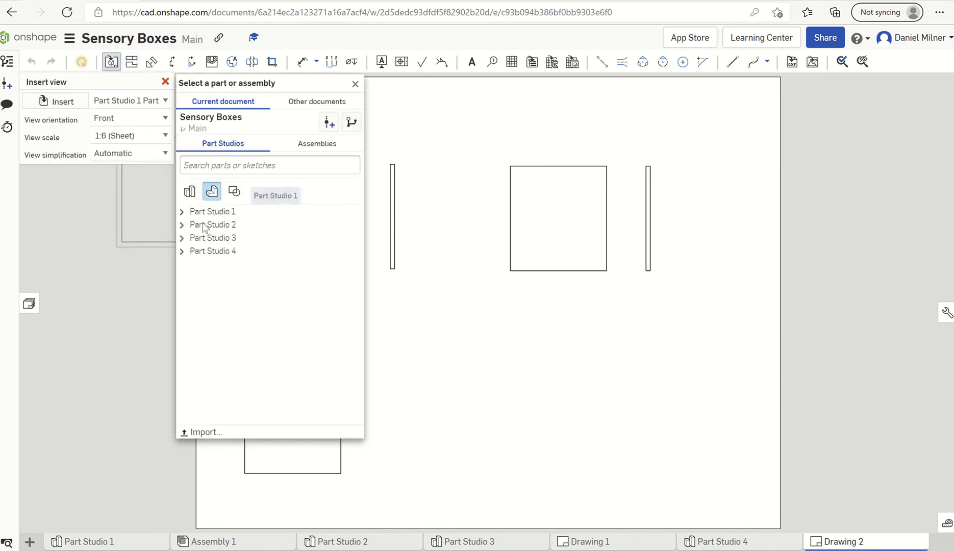
left_click(182, 211)
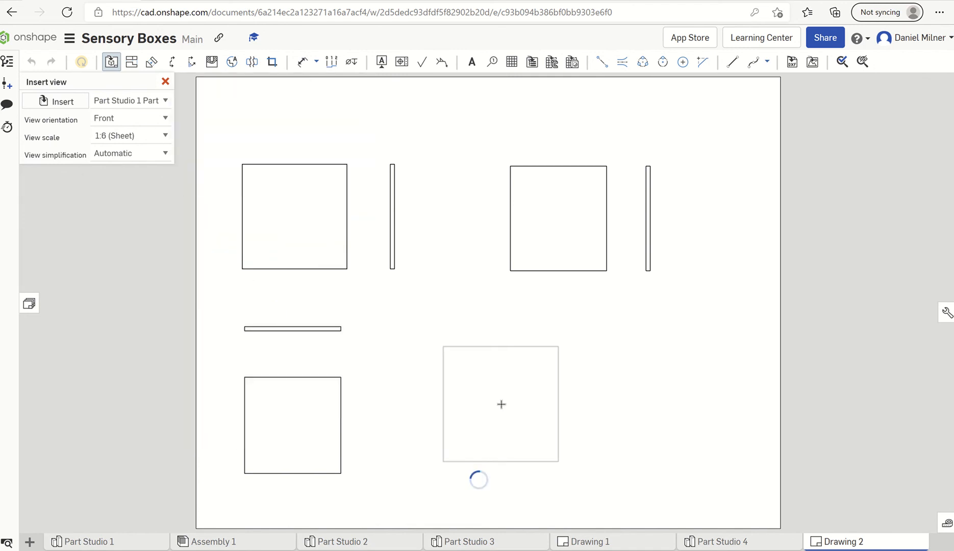
left_click(501, 404)
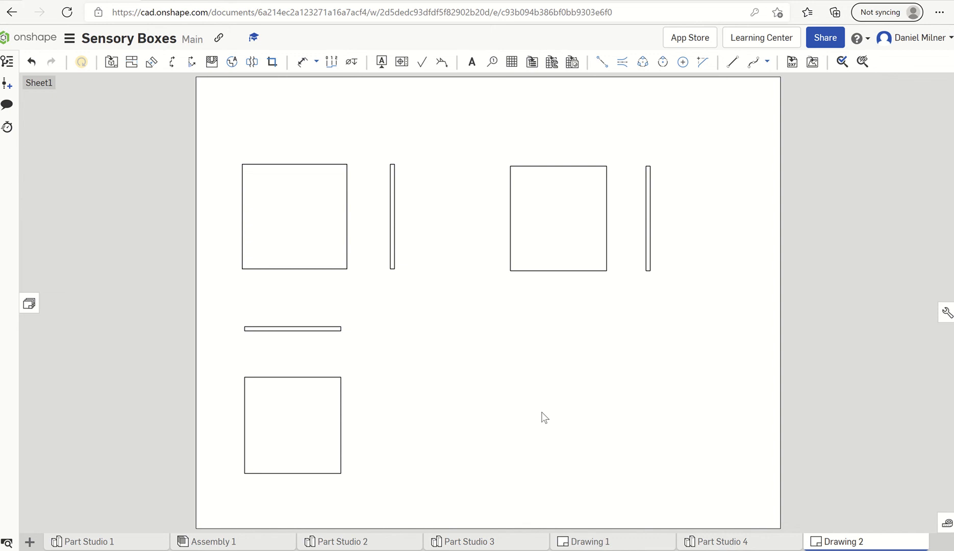
mouse_move(471, 79)
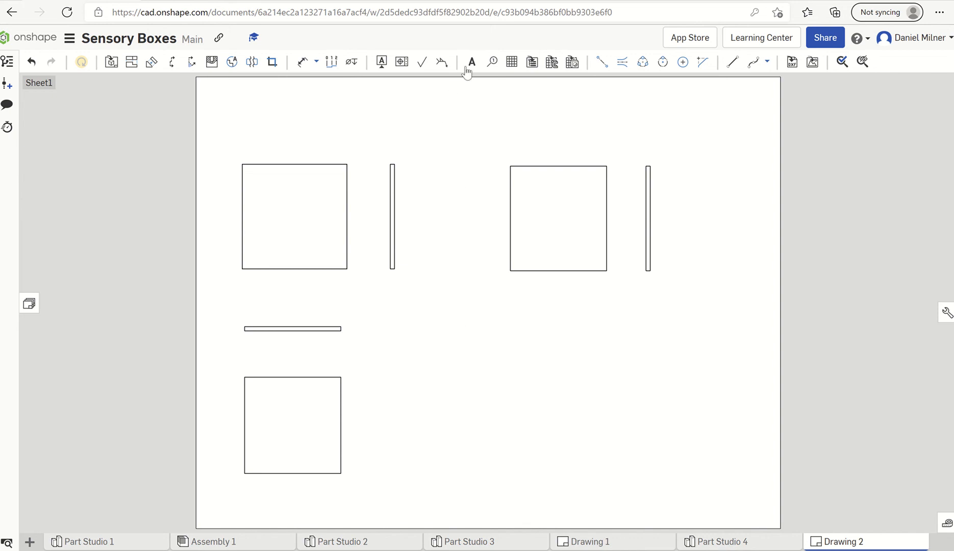
- Add a note 'Cutting List of Sensory Boxes' above the views and select it for formatting
left_click(472, 61)
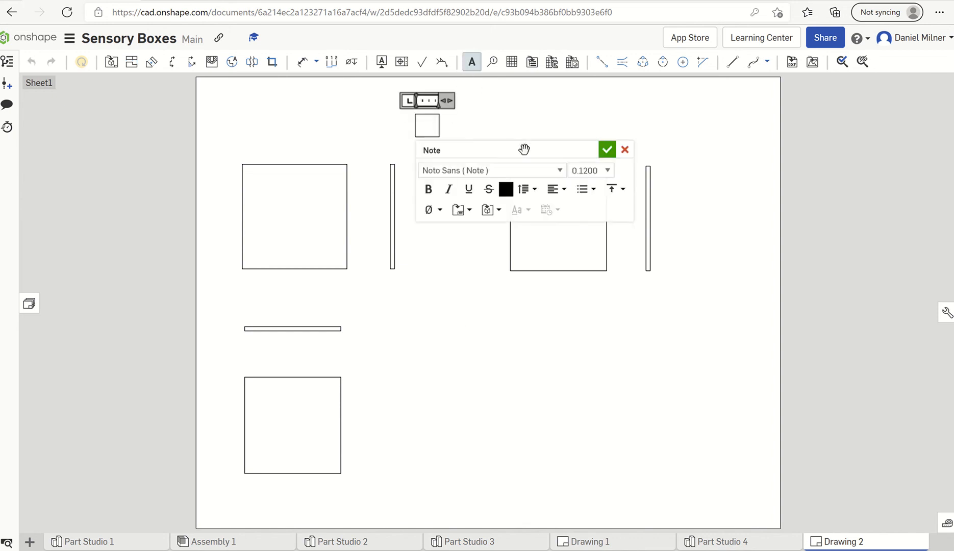
type("C")
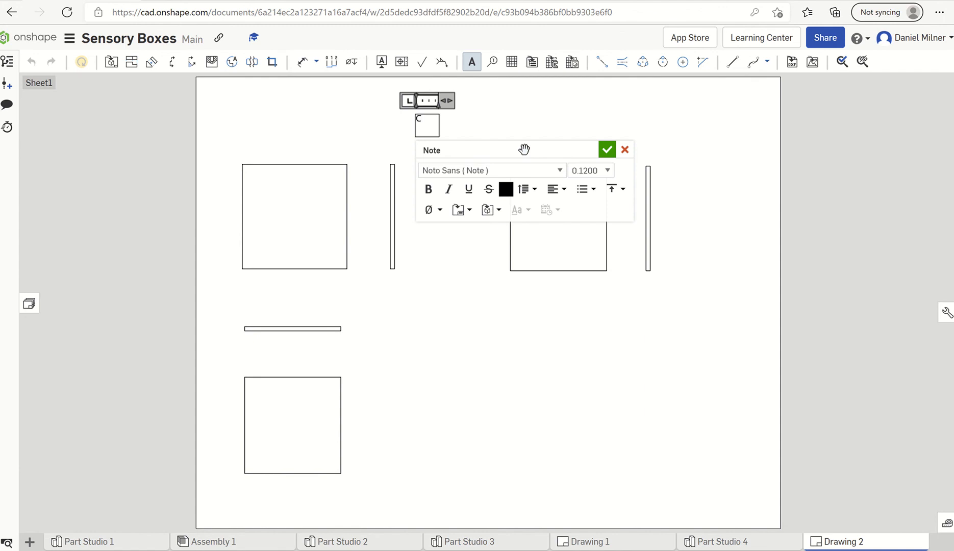
type("utting Li")
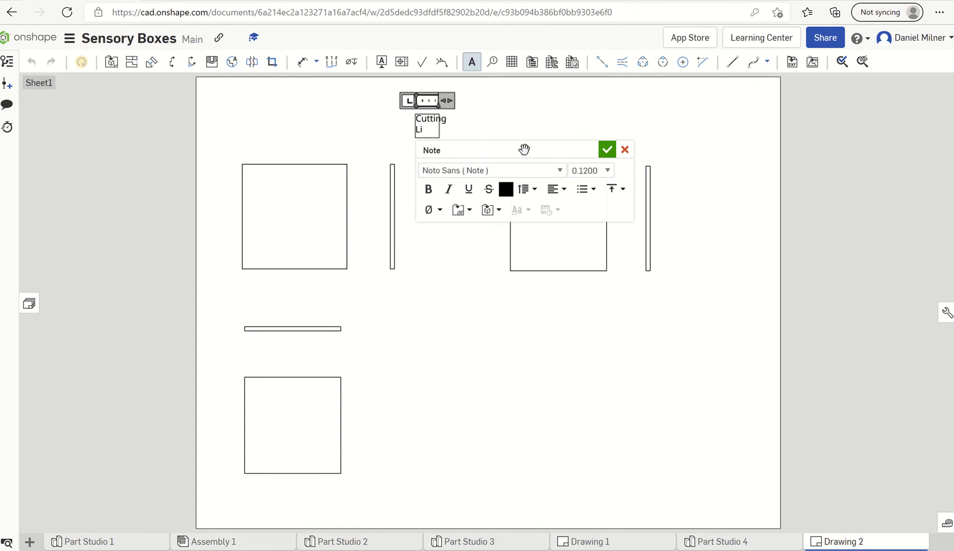
type("List of")
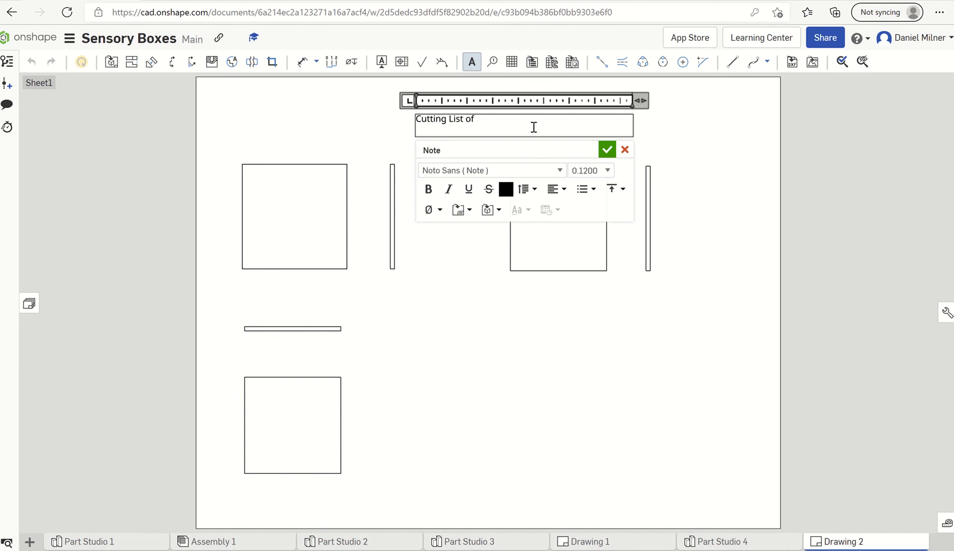
type("S")
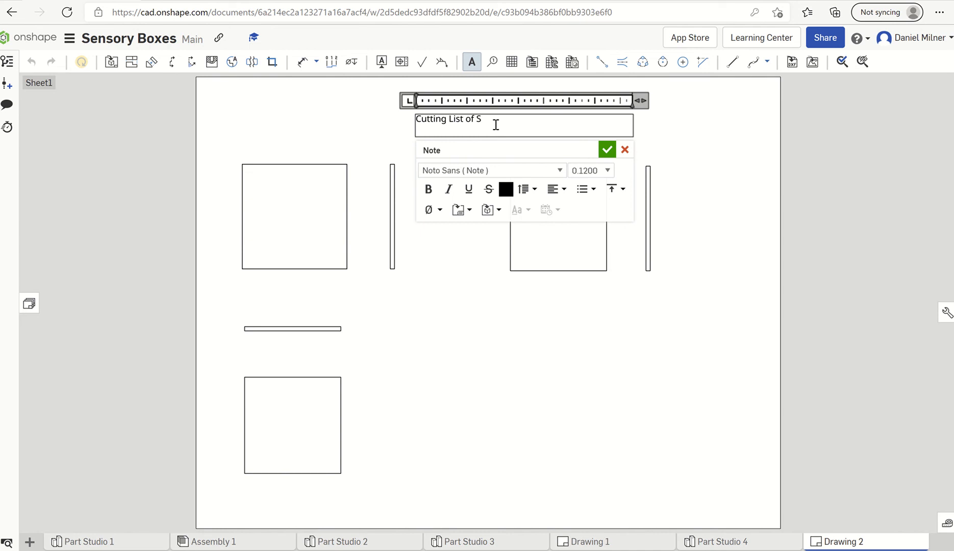
type("e")
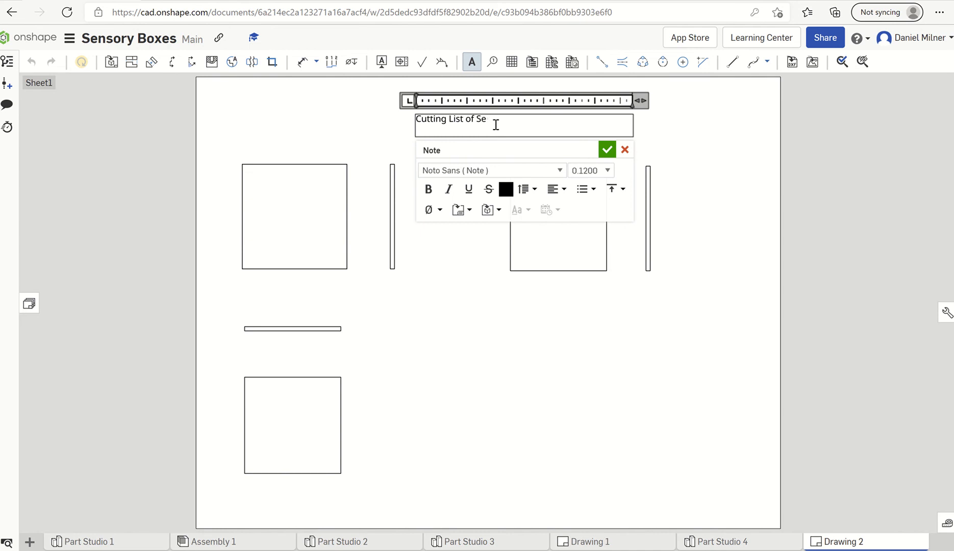
type("nsory")
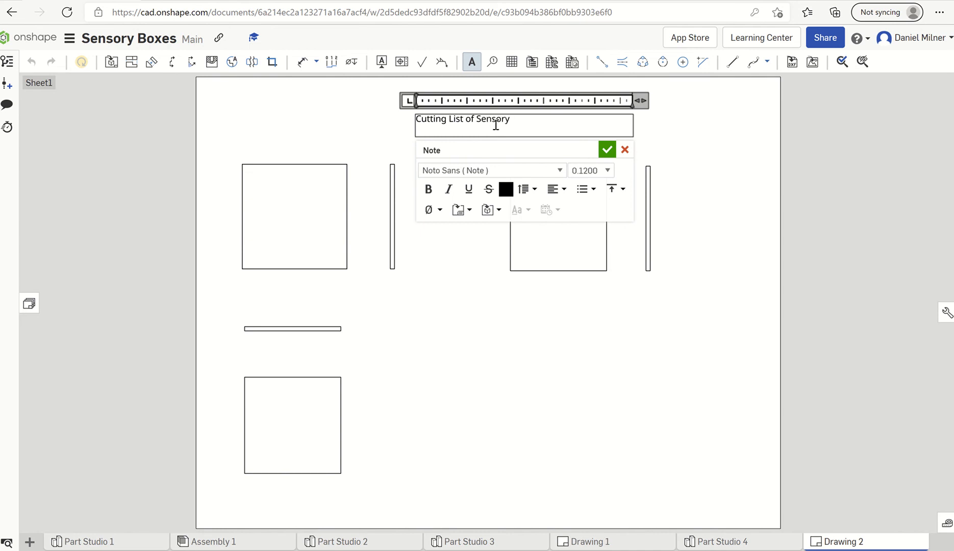
type("Boxes")
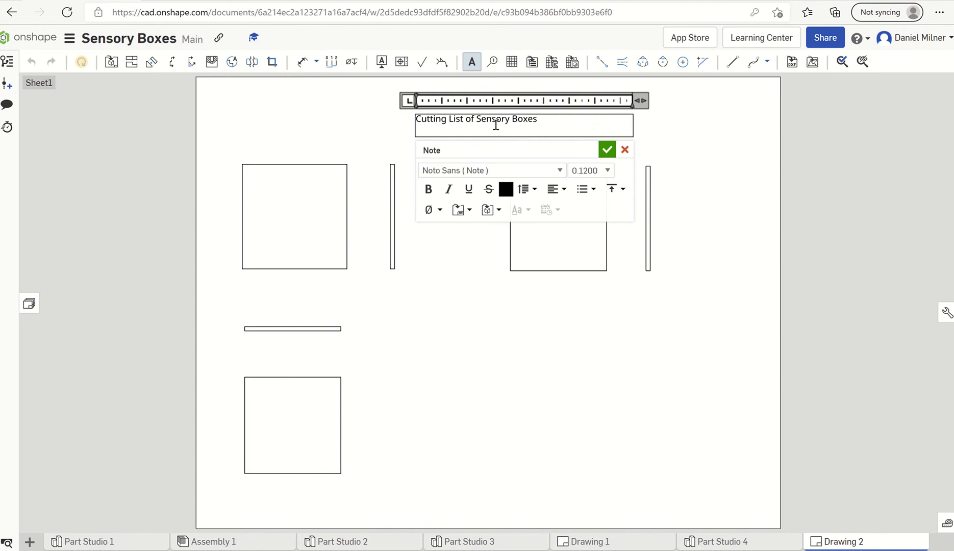
triple_click(476, 119)
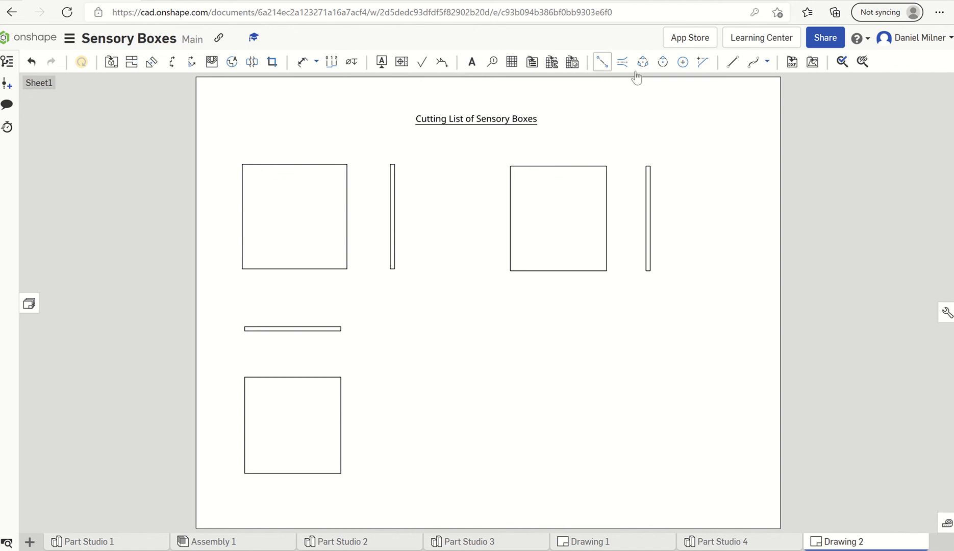
- Dimension the first square's width along its top edge and height along its left edge
left_click(302, 62)
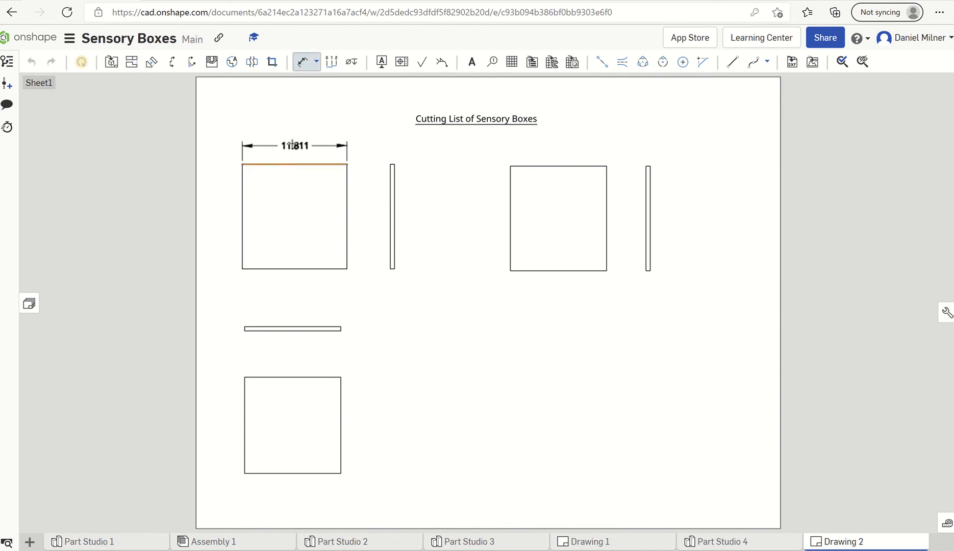
left_click(294, 146)
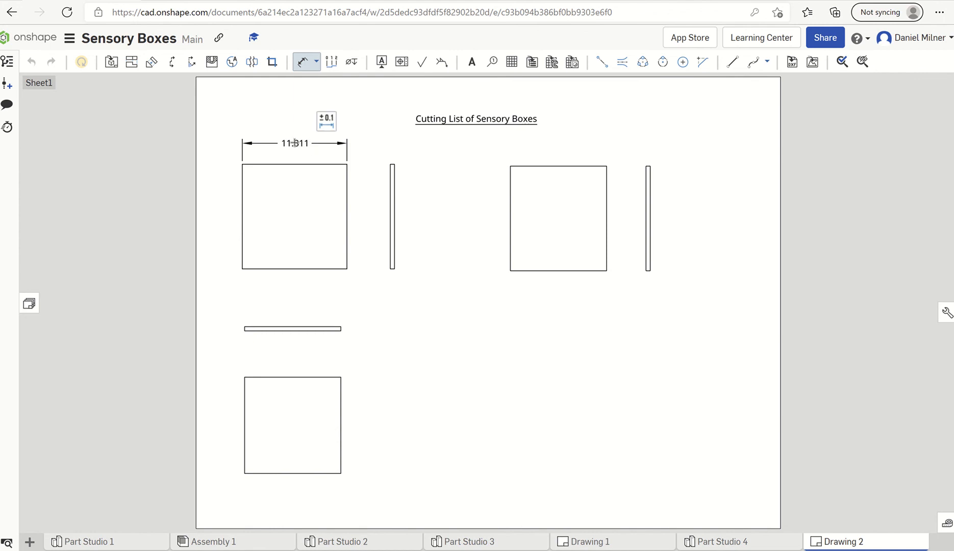
left_click(241, 216)
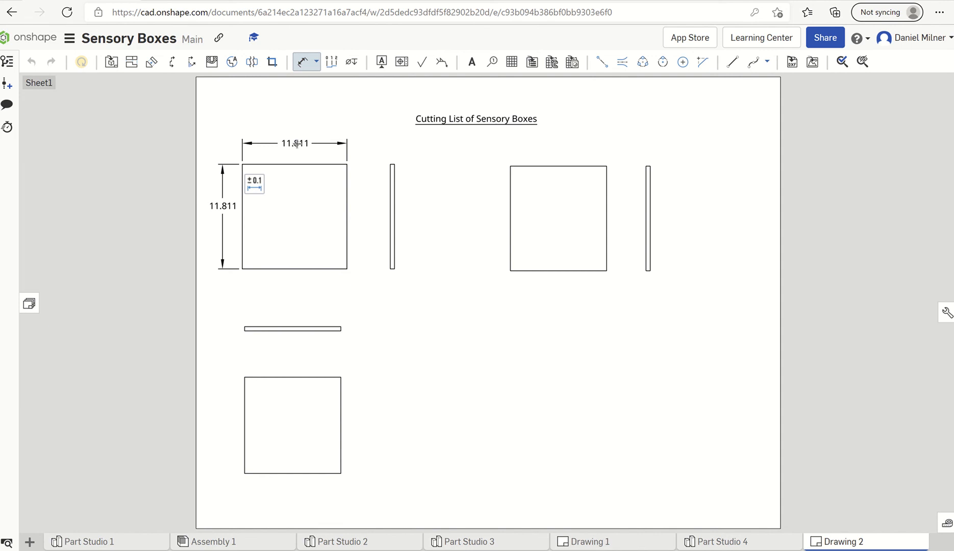
- Switch both first-square dimensions to millimetres, reading 300.000 mm
double_click(296, 144)
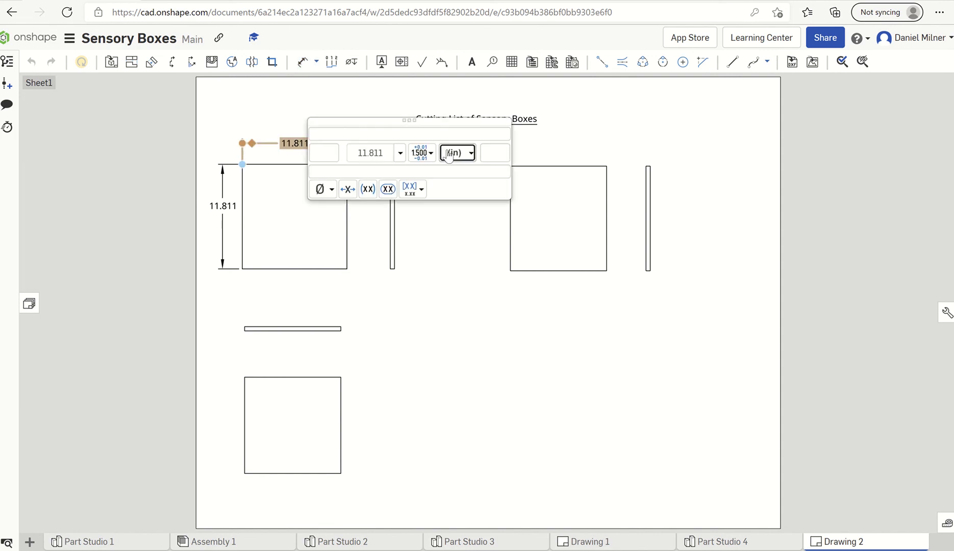
left_click(456, 153)
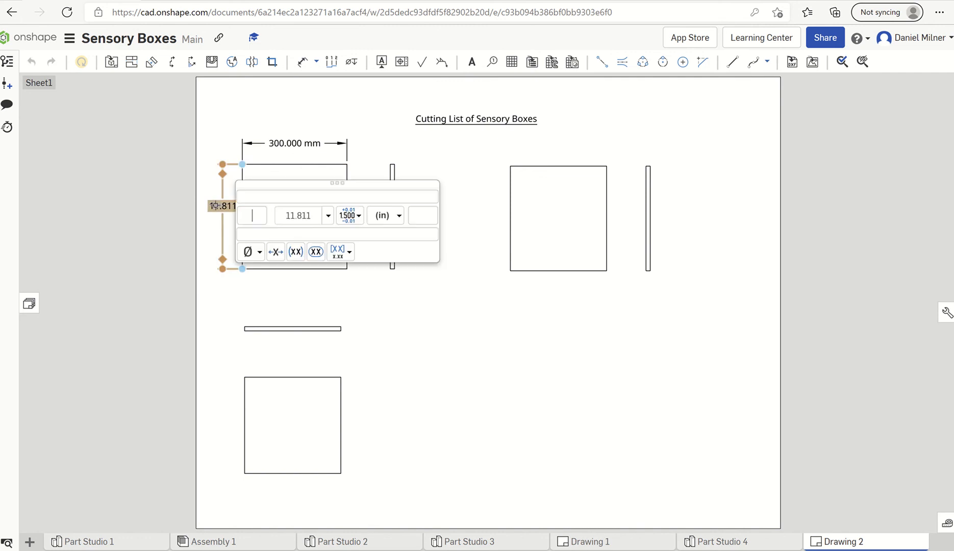
left_click(384, 215)
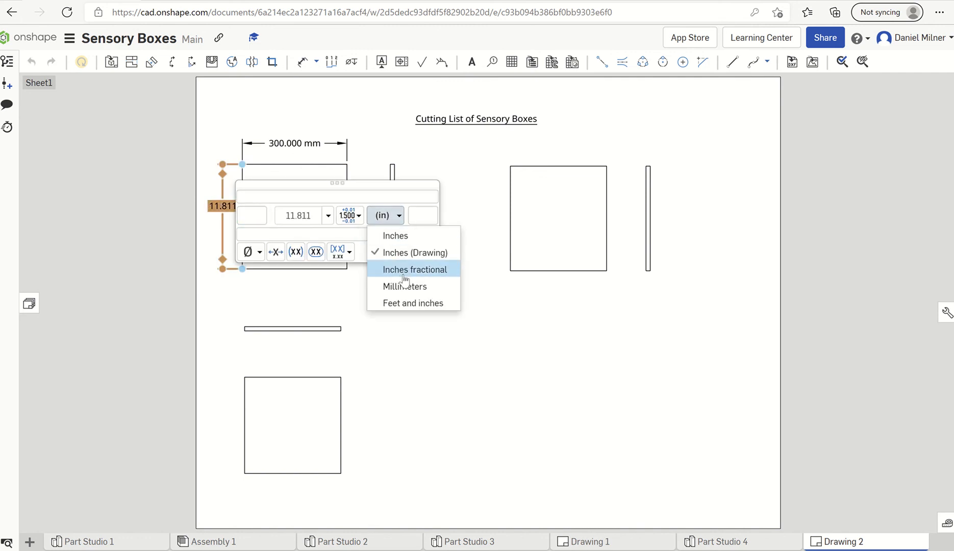
left_click(404, 286)
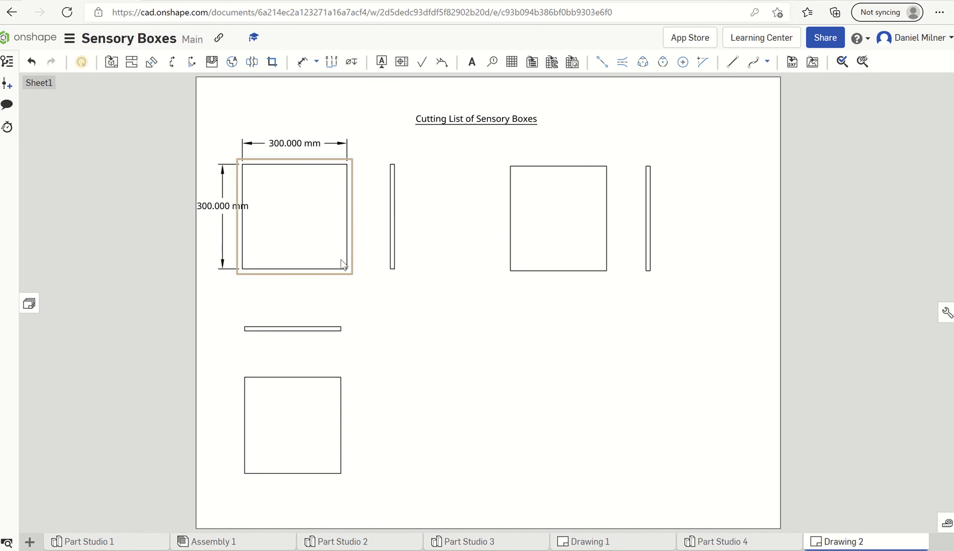
mouse_move(348, 275)
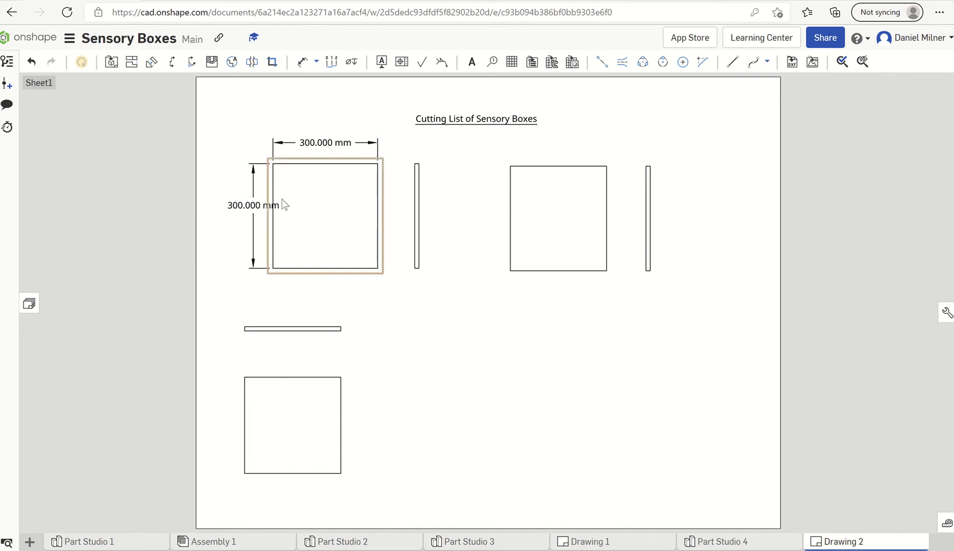
- Set the first square's dimension precision to 0 so both read 300 mm
double_click(253, 205)
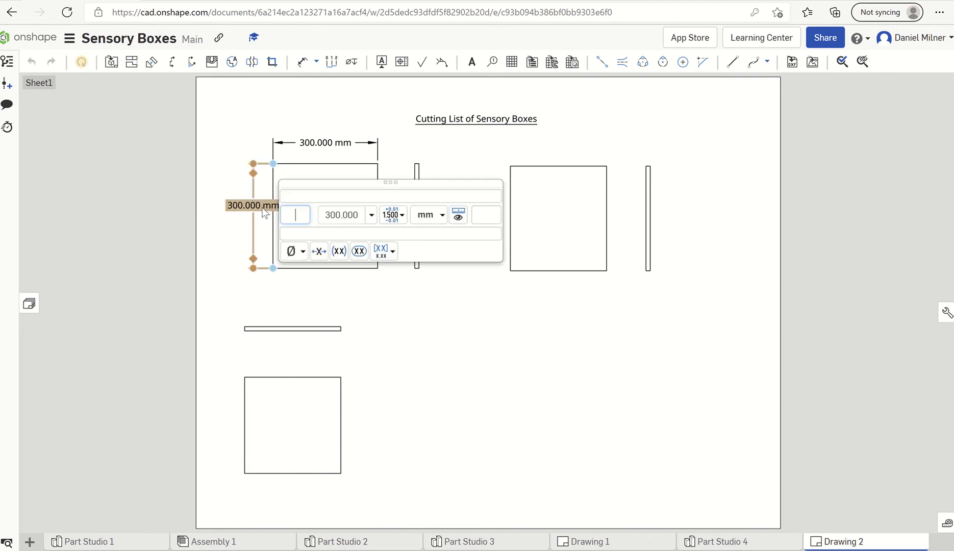
mouse_move(436, 219)
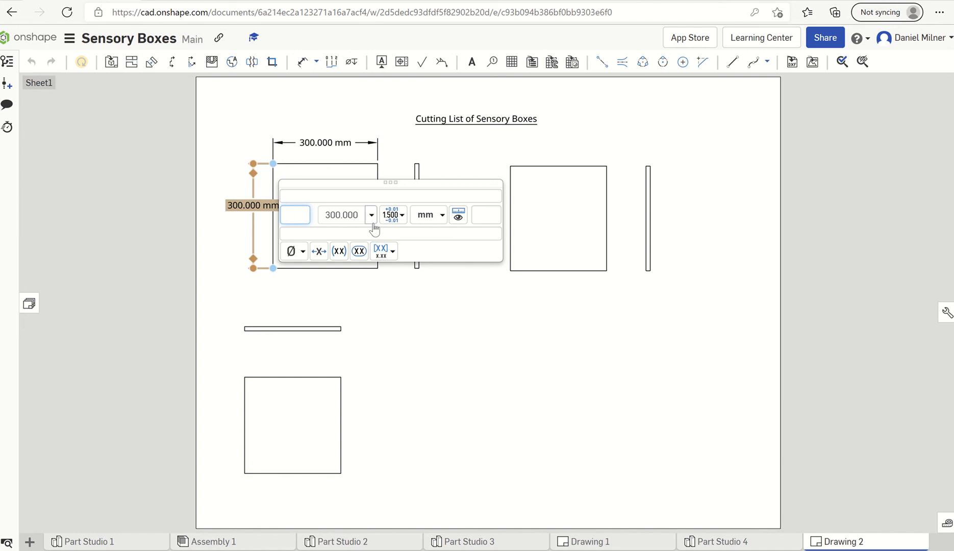
left_click(370, 215)
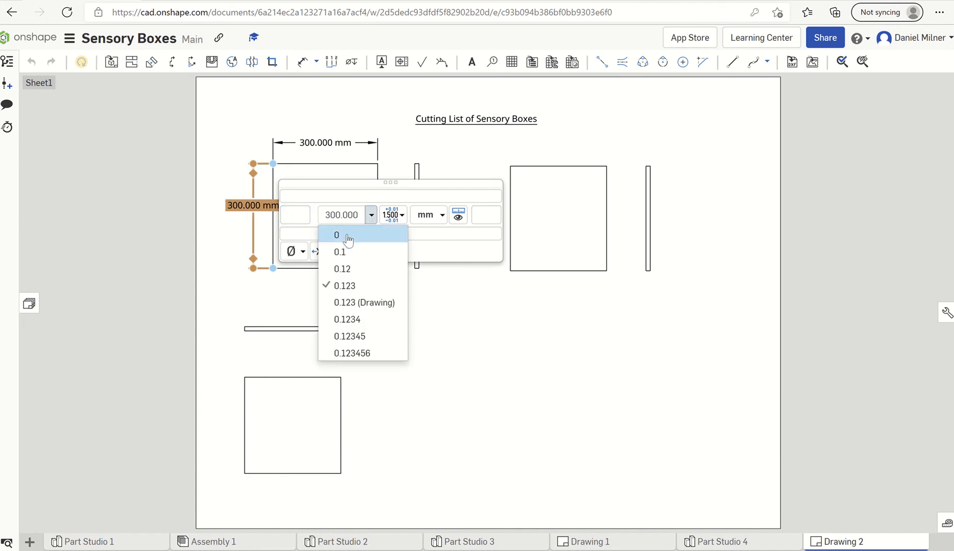
mouse_move(343, 255)
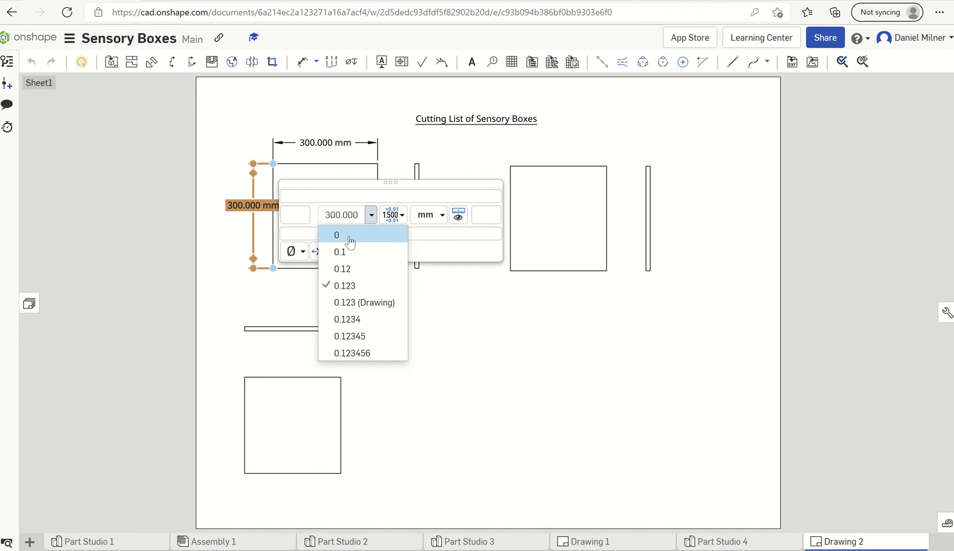
left_click(337, 235)
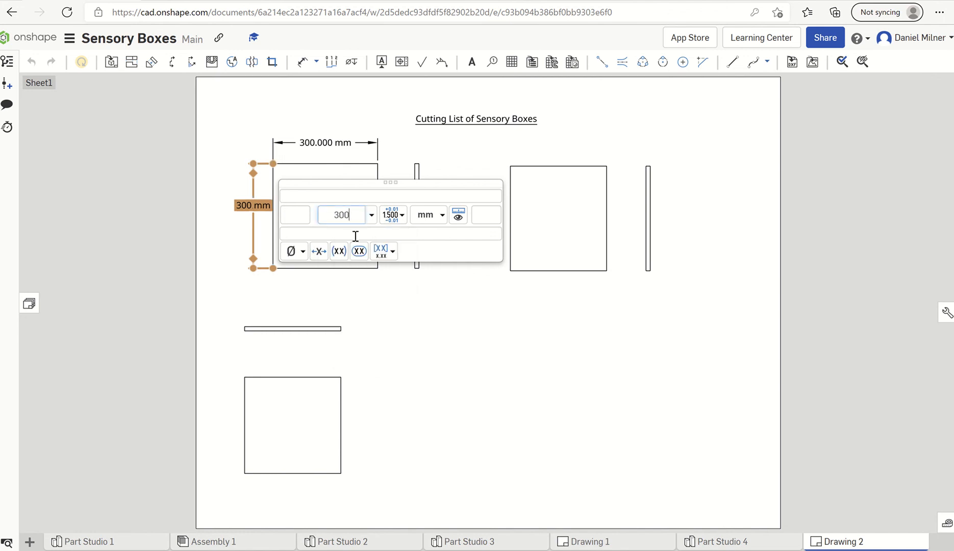
mouse_move(441, 220)
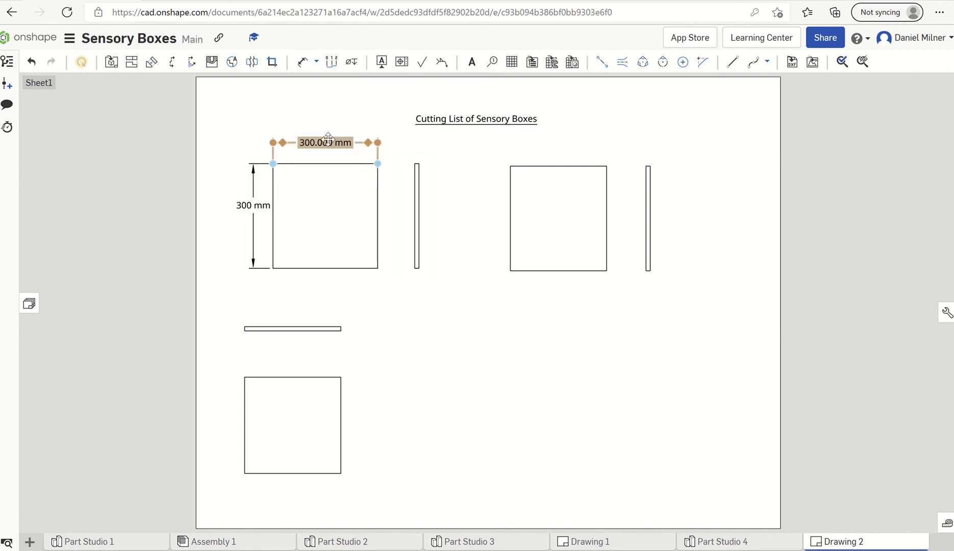
double_click(324, 142)
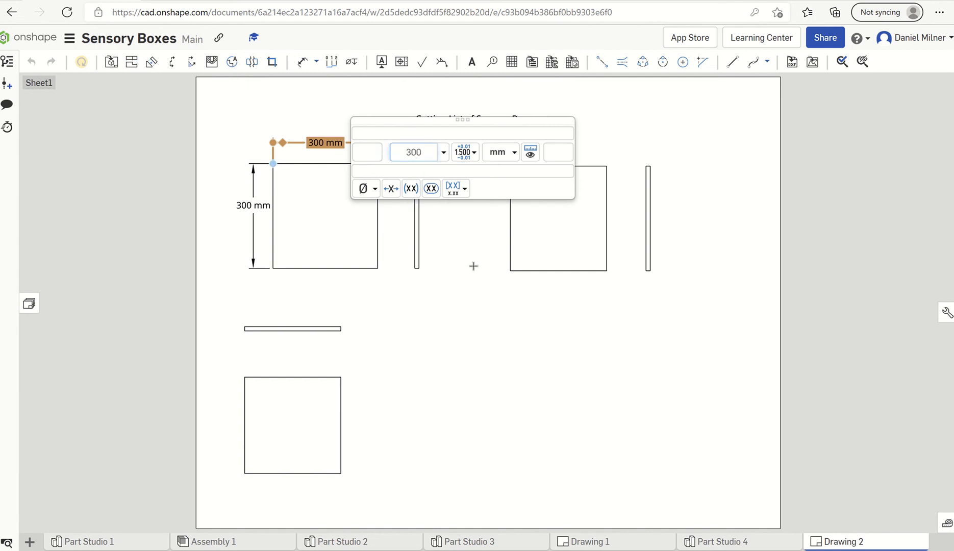
left_click(488, 315)
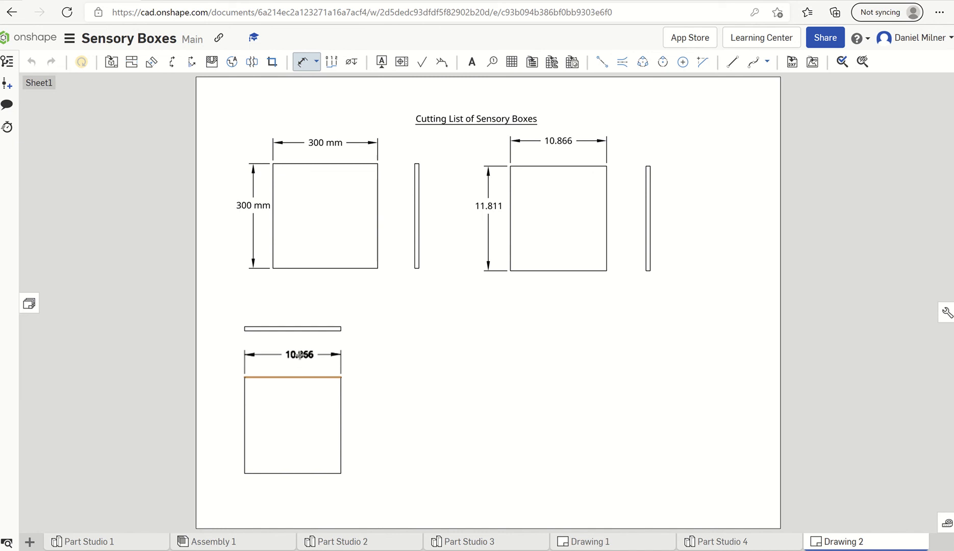
- Place a width dimension above the bottom square
left_click(351, 425)
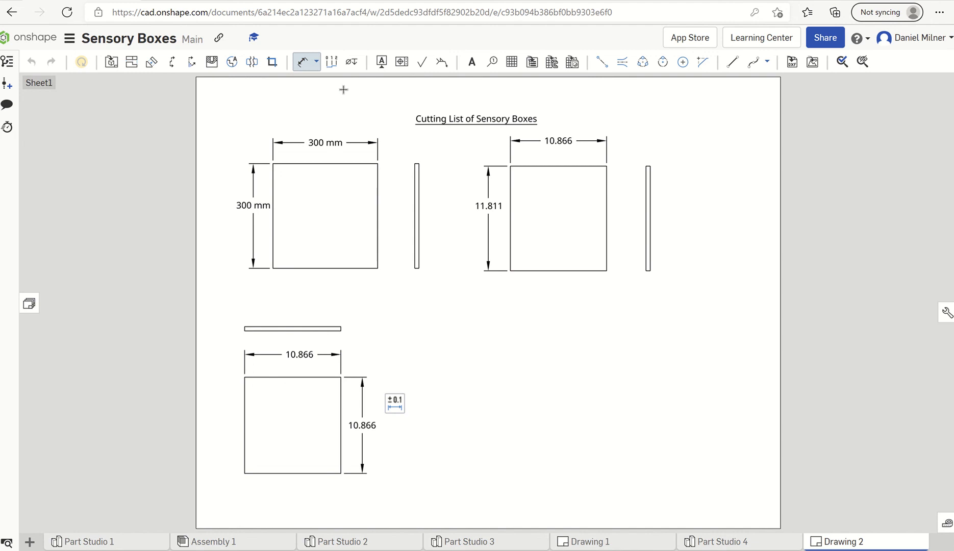
mouse_move(303, 90)
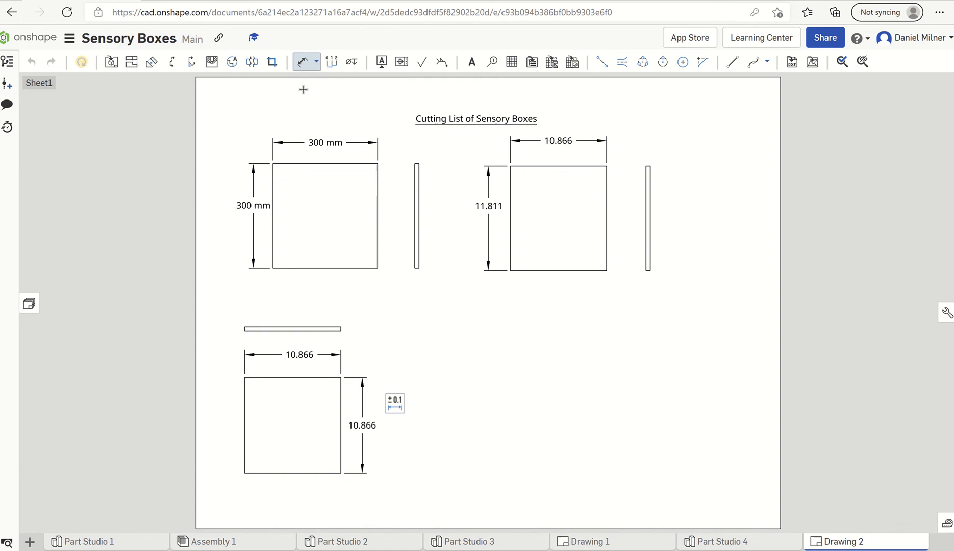
mouse_move(298, 109)
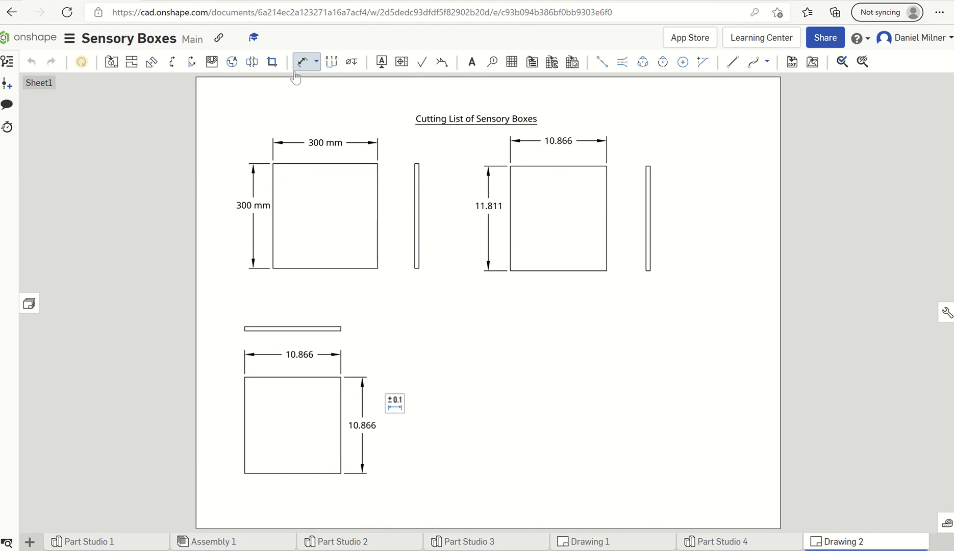
- Set the upper-right part's width to 276 mm with 0 precision and its height to millimetres
left_click(558, 141)
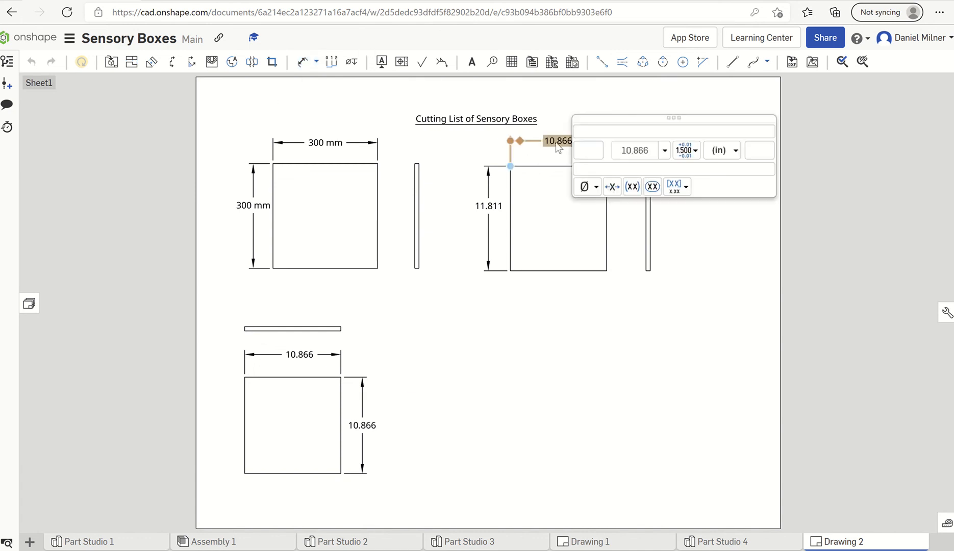
left_click(721, 150)
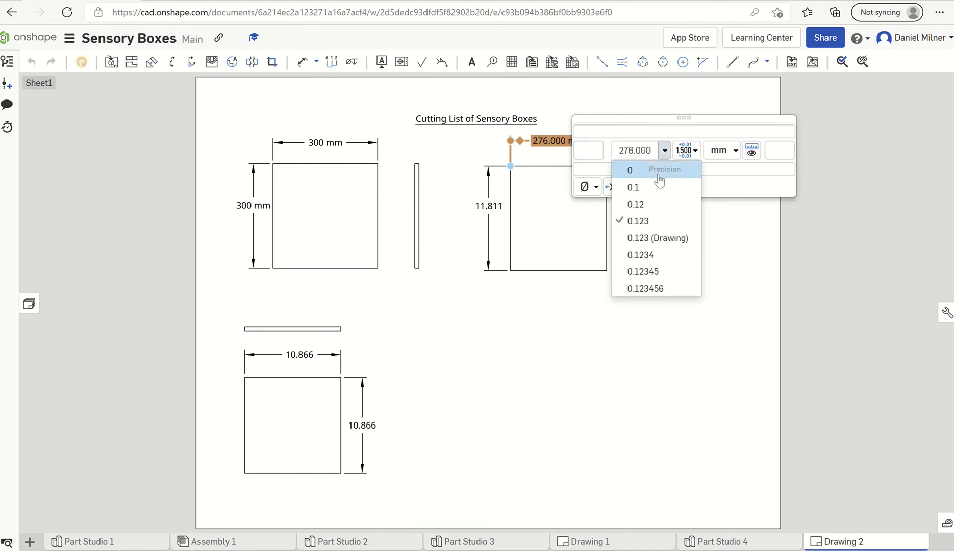
left_click(630, 169)
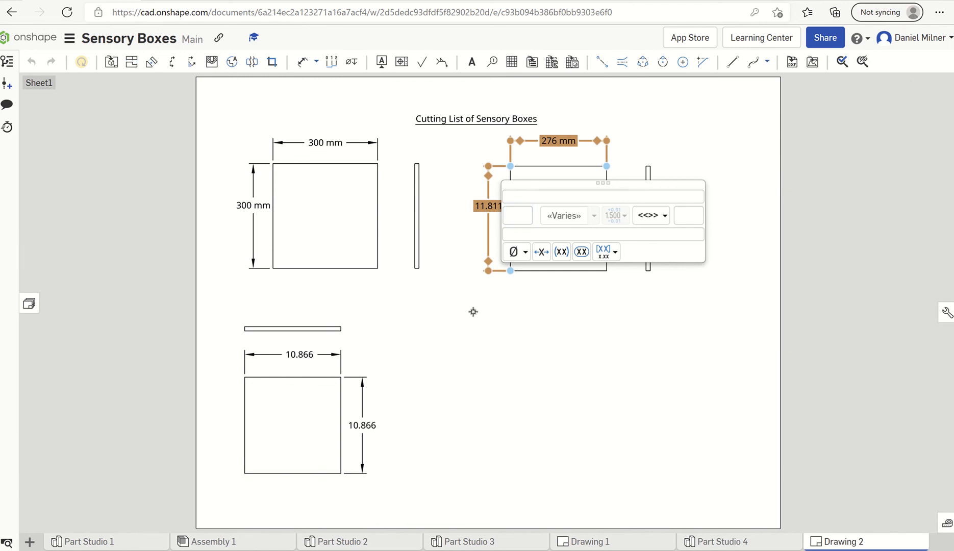
left_click(473, 312)
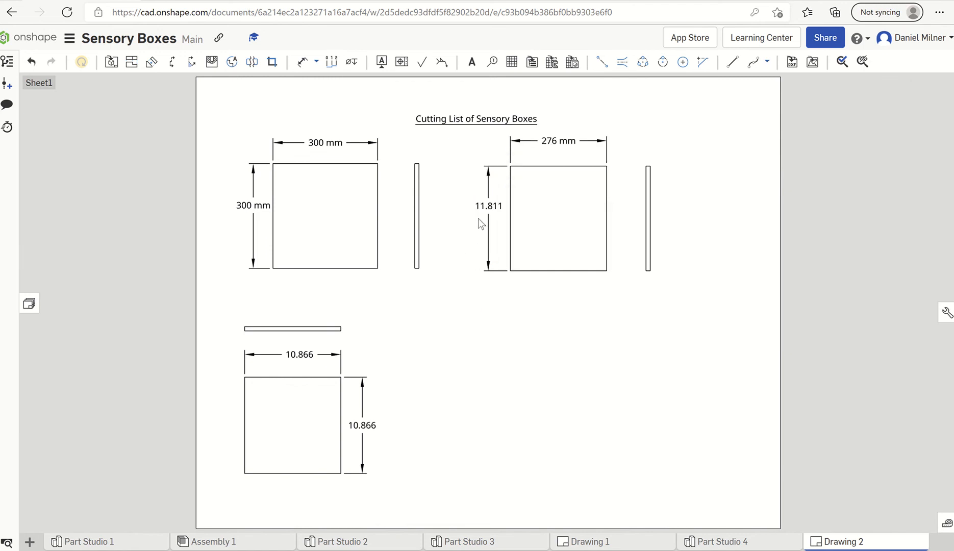
double_click(488, 206)
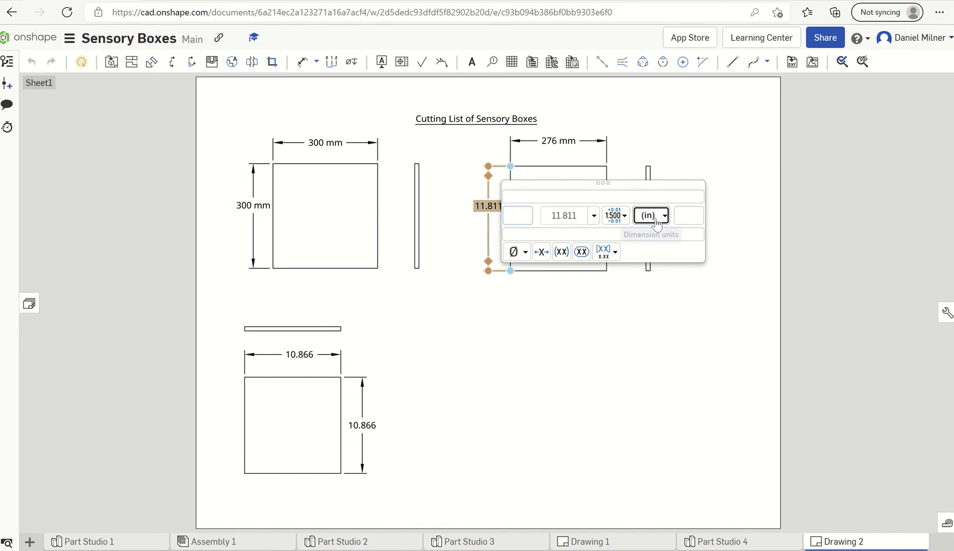
left_click(664, 215)
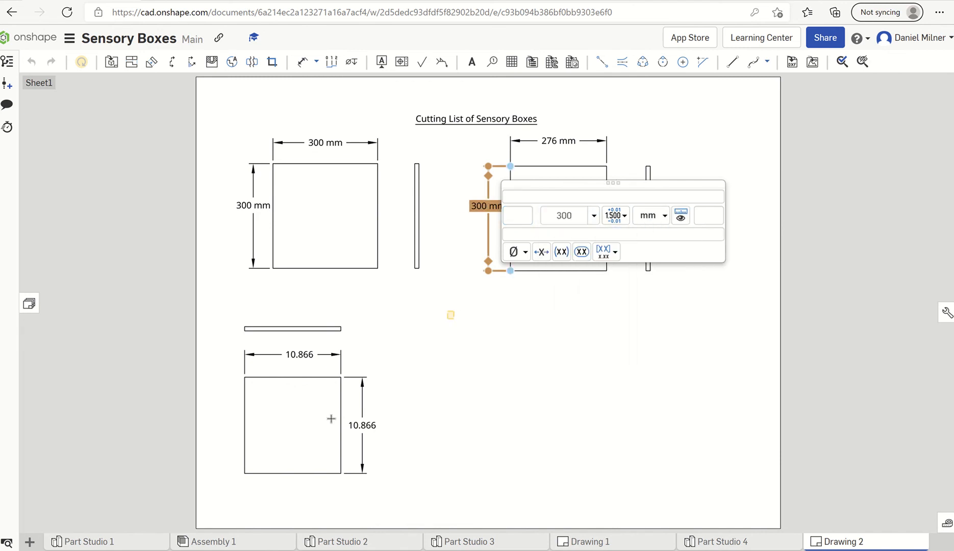
left_click(297, 355)
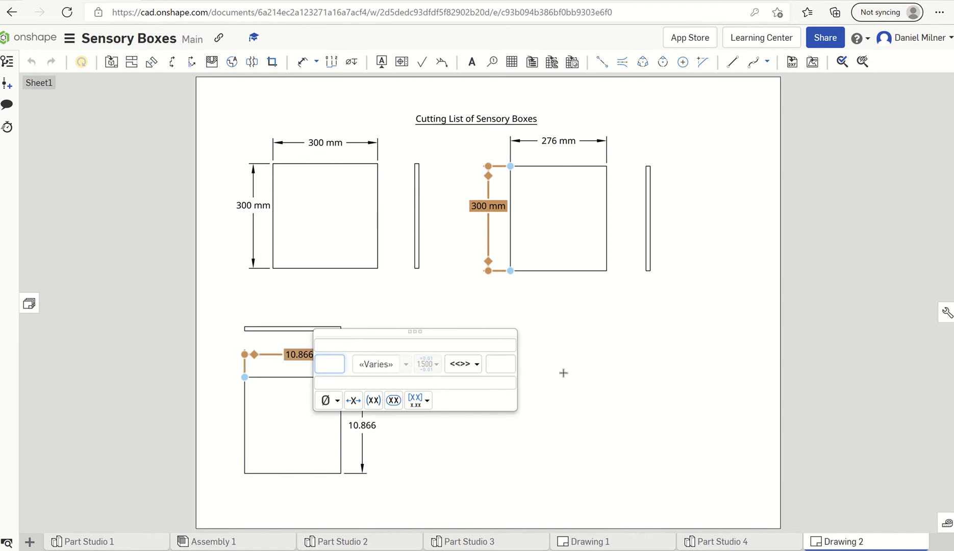
- Display the lower part's width and height as 276 mm, in millimetres with 0 precision
left_click(299, 355)
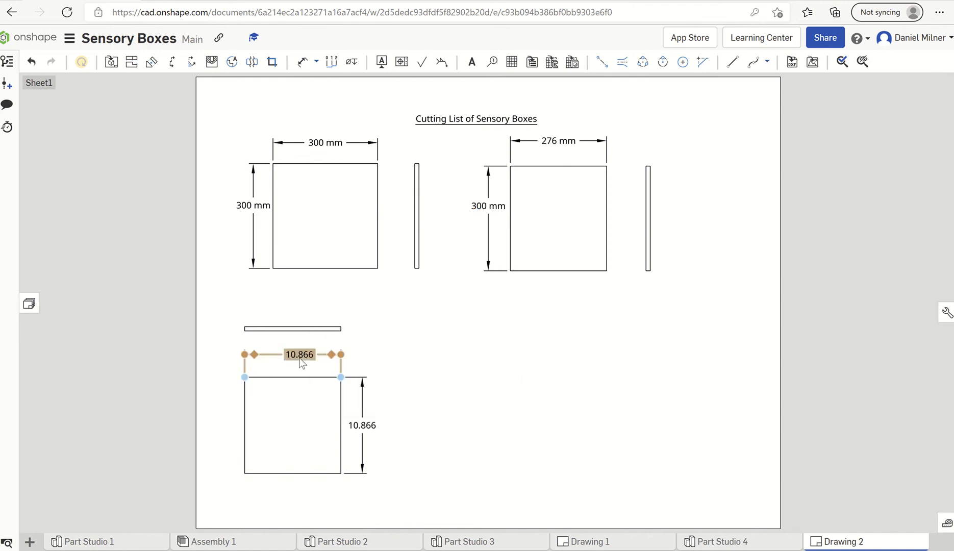
left_click(462, 363)
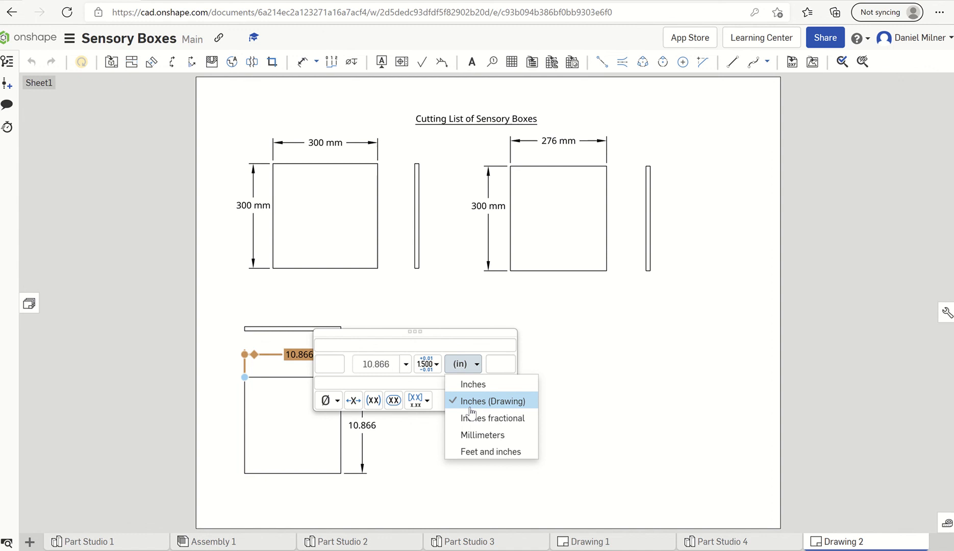
left_click(483, 435)
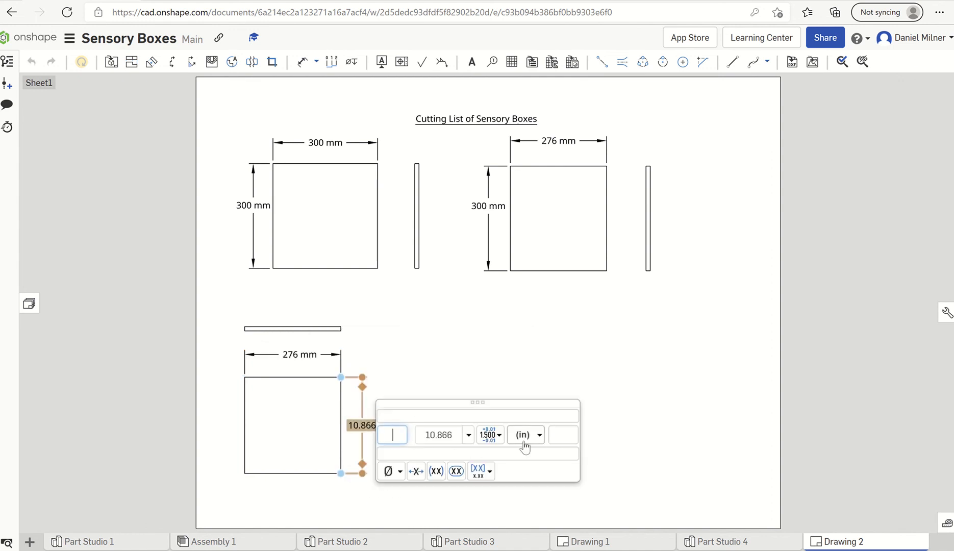
left_click(538, 434)
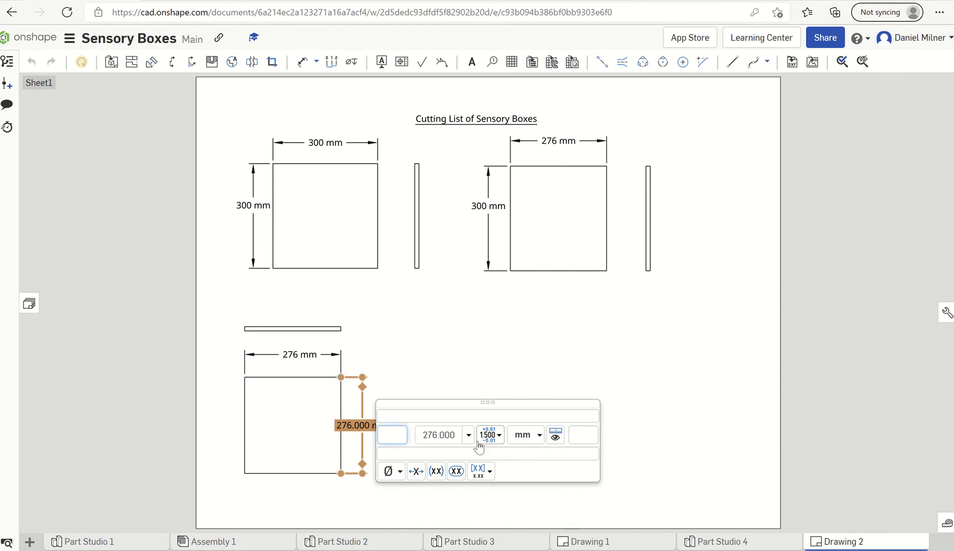
left_click(469, 434)
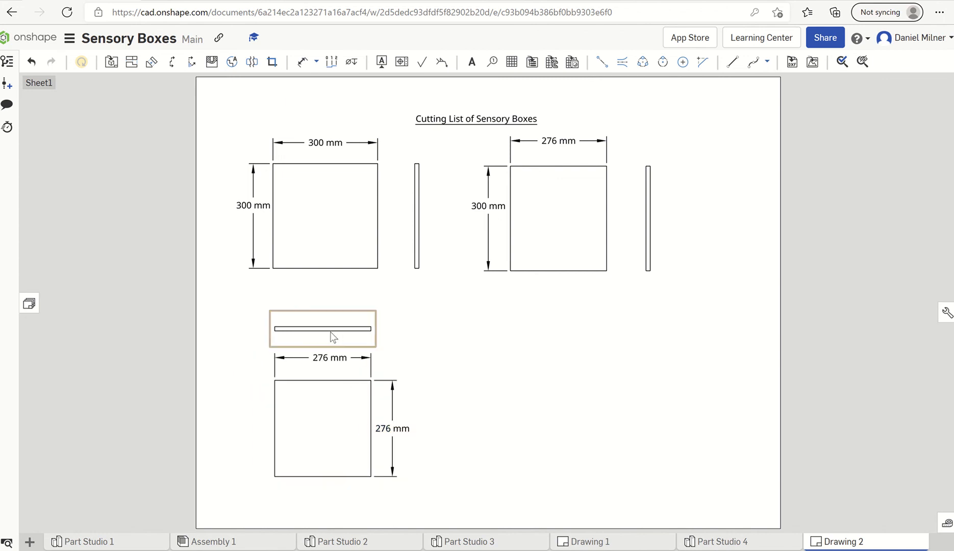
- Move the lower part's thin edge view from above its square to below it
left_click(319, 336)
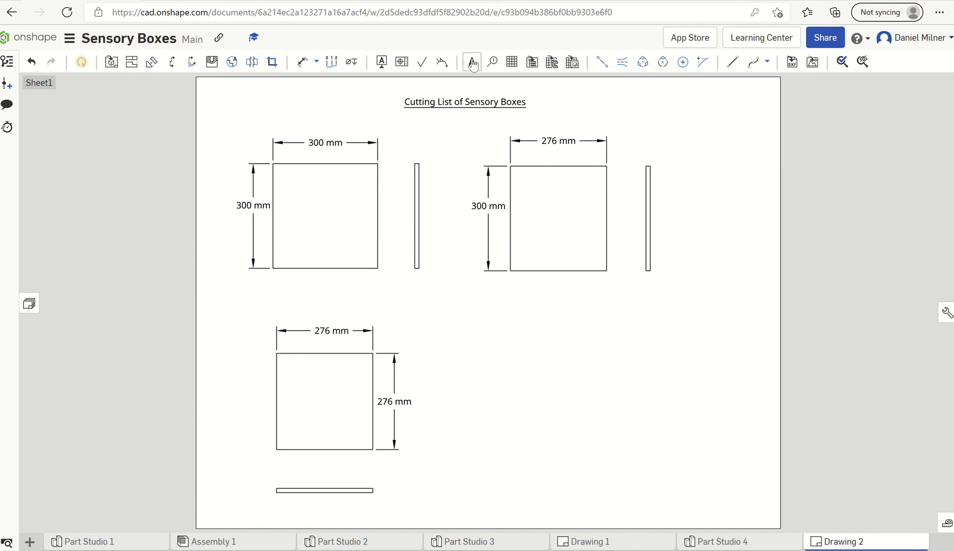
- Add the note 'Part One' beneath the first part view
left_click(470, 61)
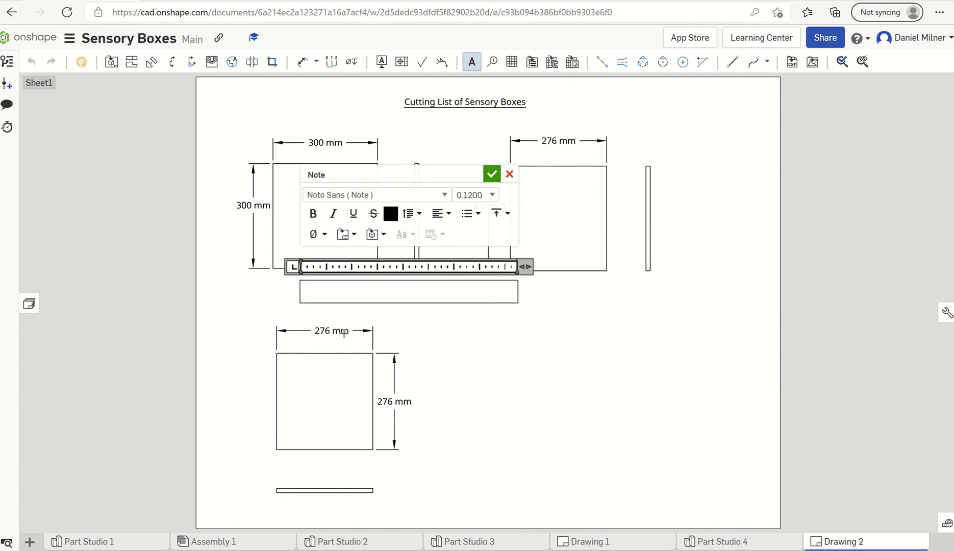
type("Part")
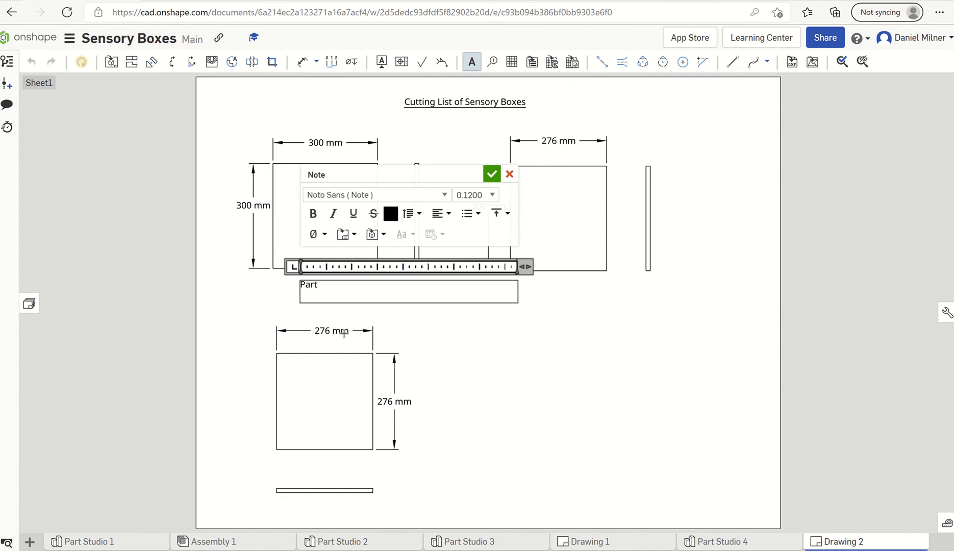
type("One")
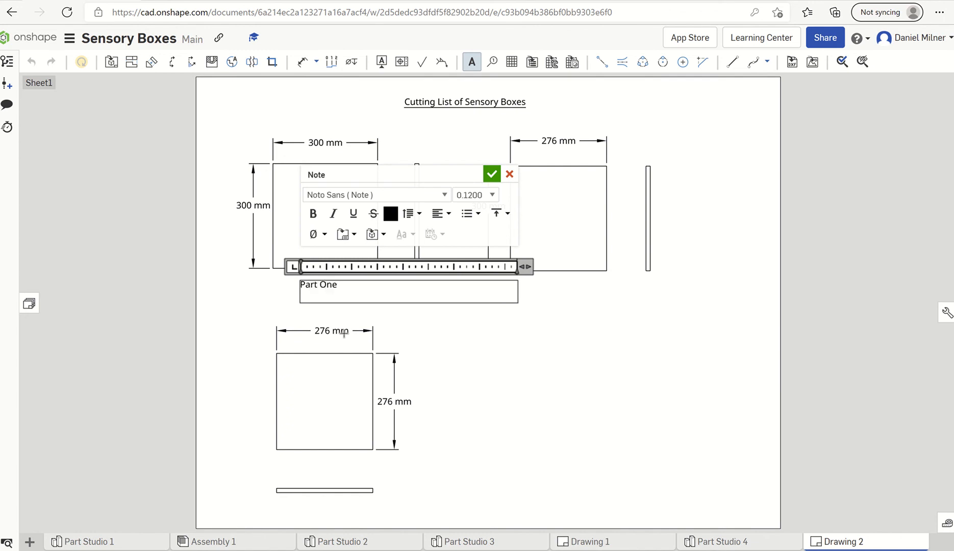
left_click(491, 174)
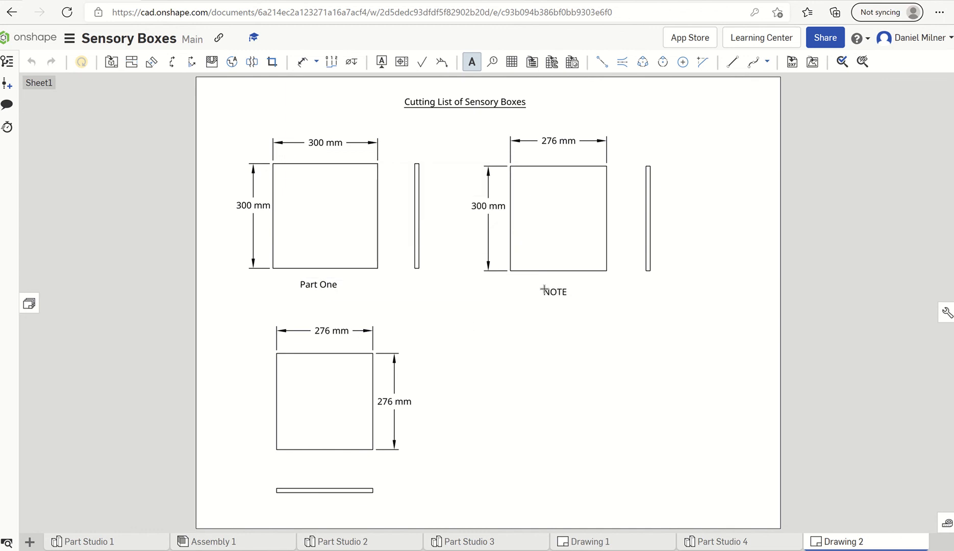
- Add the note 'Part Two' beneath the second part view
left_click(544, 290)
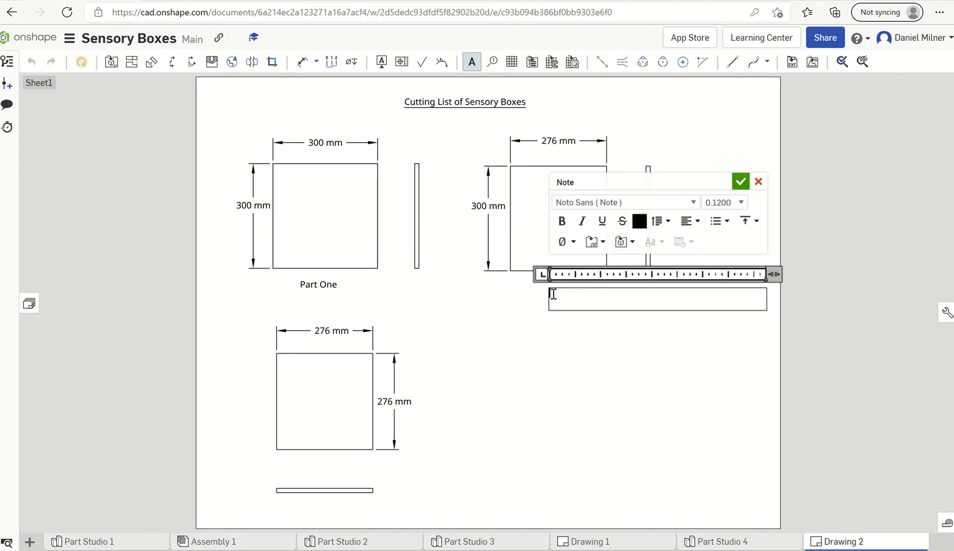
type("Part")
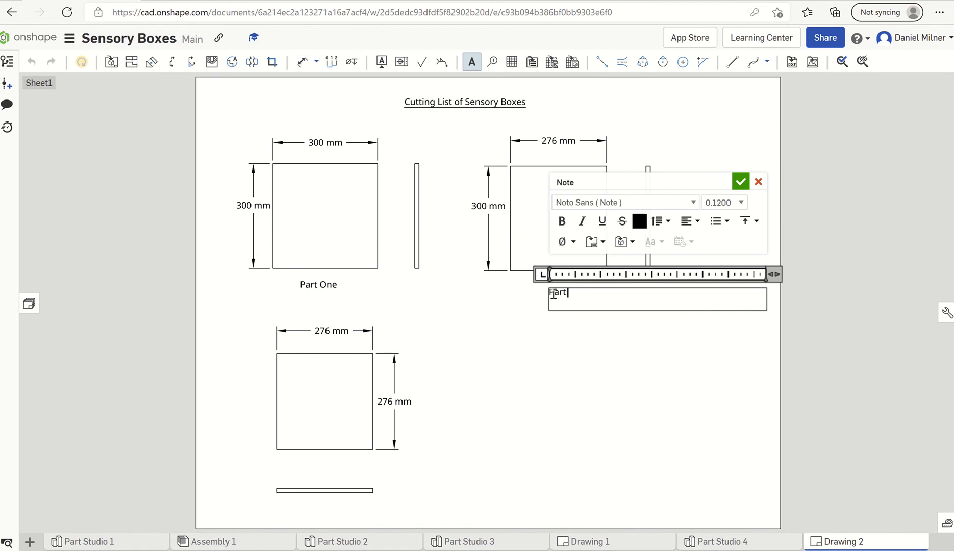
type("Two")
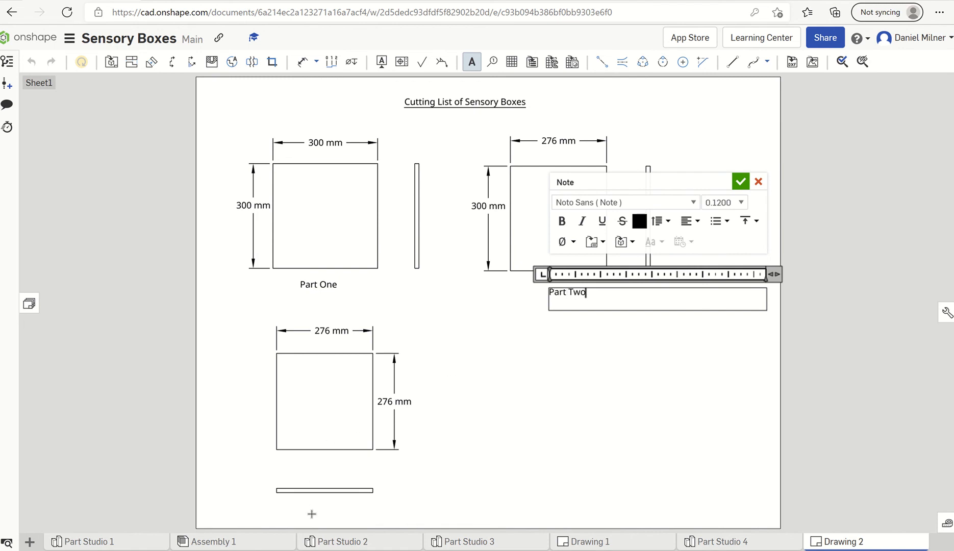
left_click(741, 181)
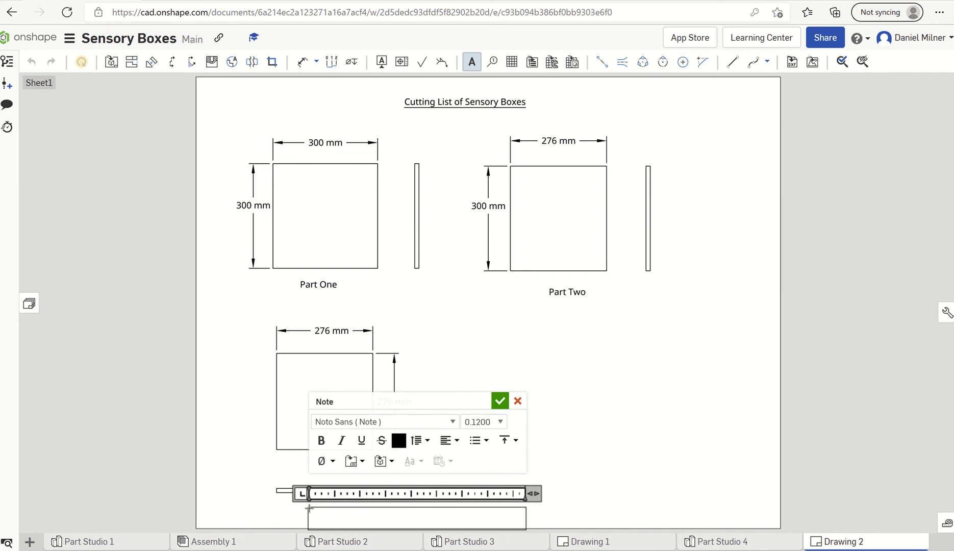
- Add the note 'Part Three' beneath the third part view
type("Part Three")
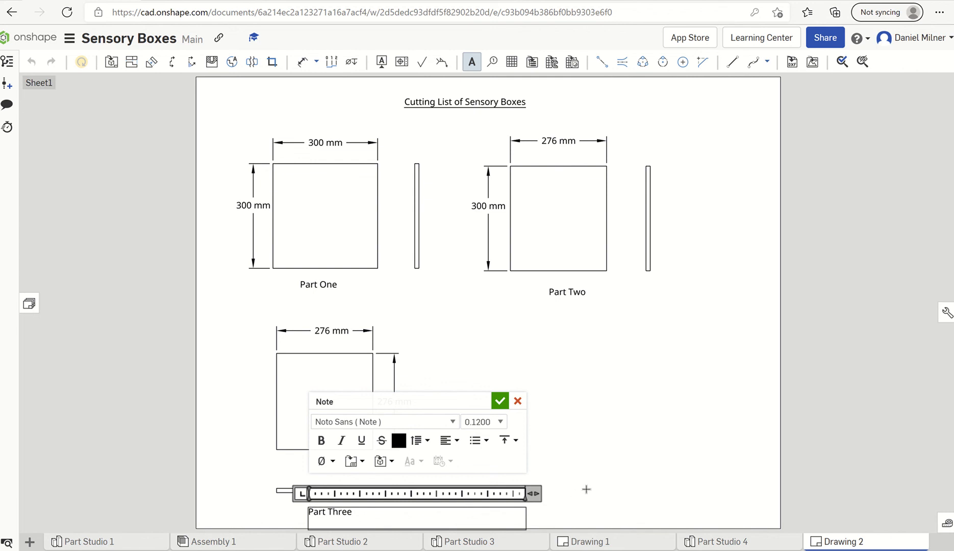
left_click(499, 400)
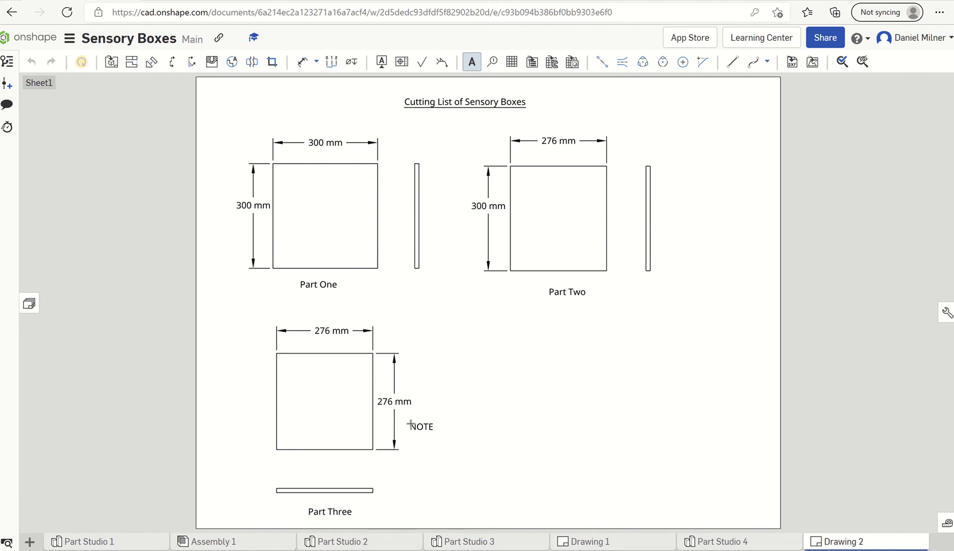
left_click(324, 402)
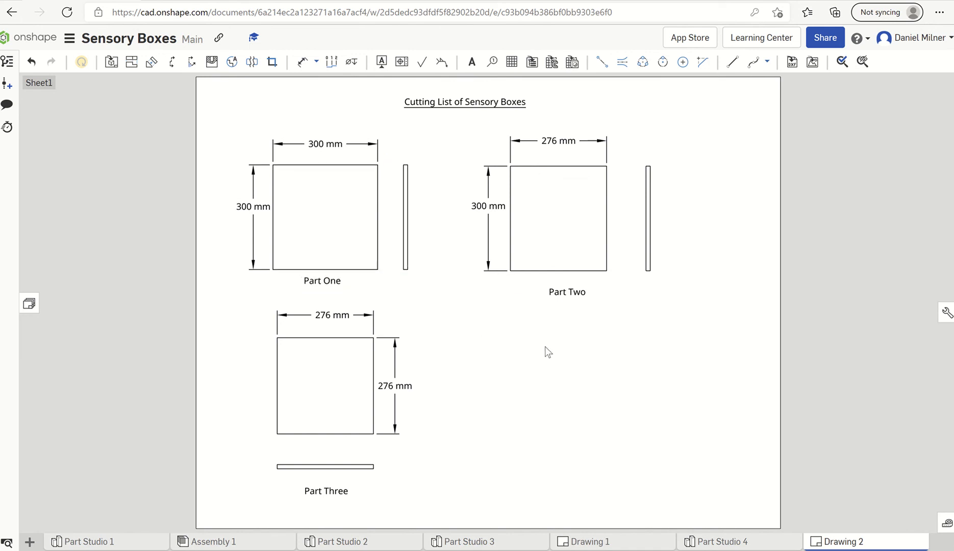
- Move Part Two's edge view nearer its square and push height dimensions farther out
left_click(647, 216)
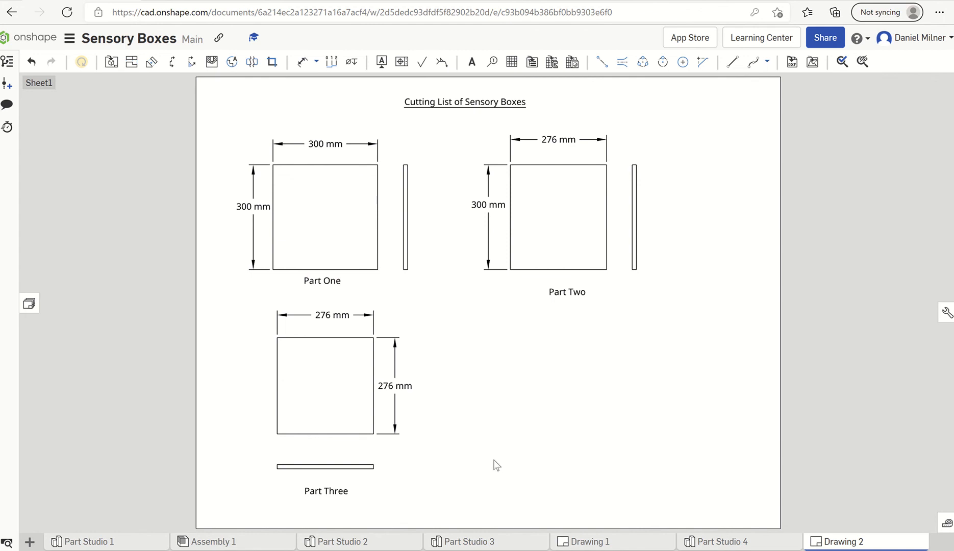
mouse_move(386, 325)
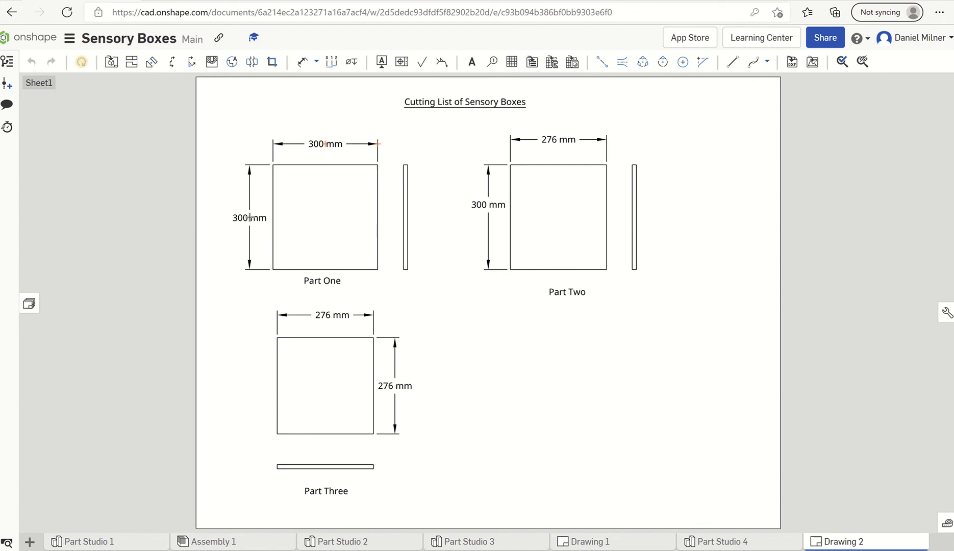
left_click(487, 204)
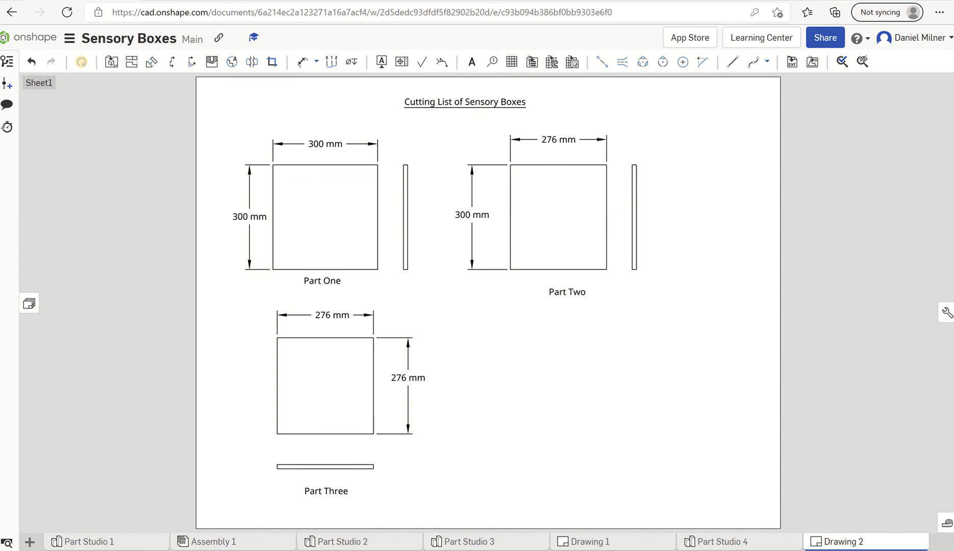
left_click(324, 216)
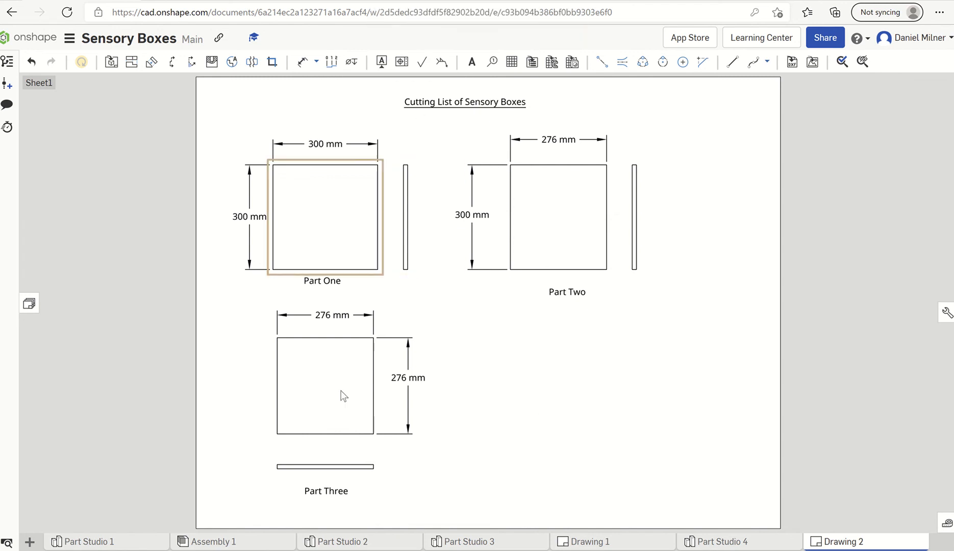
left_click(513, 425)
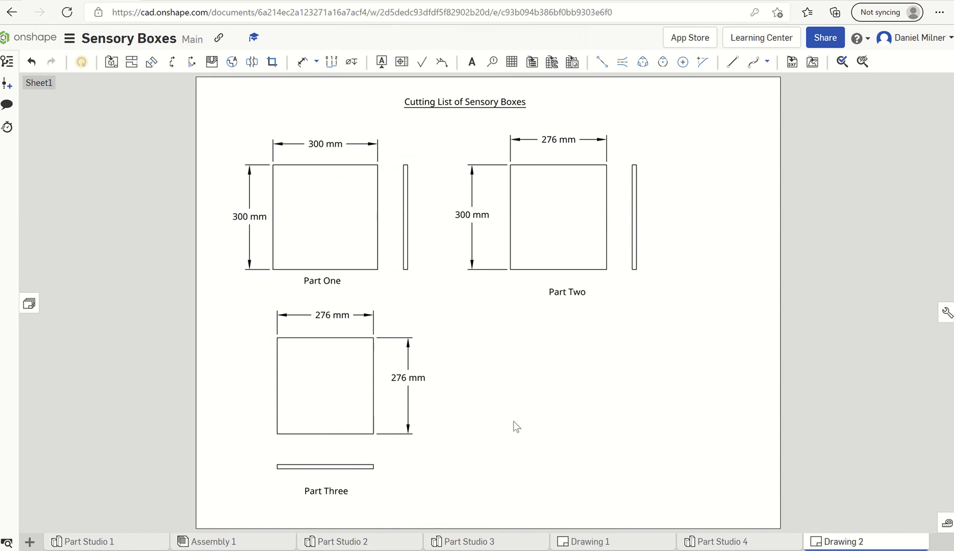
left_click(326, 387)
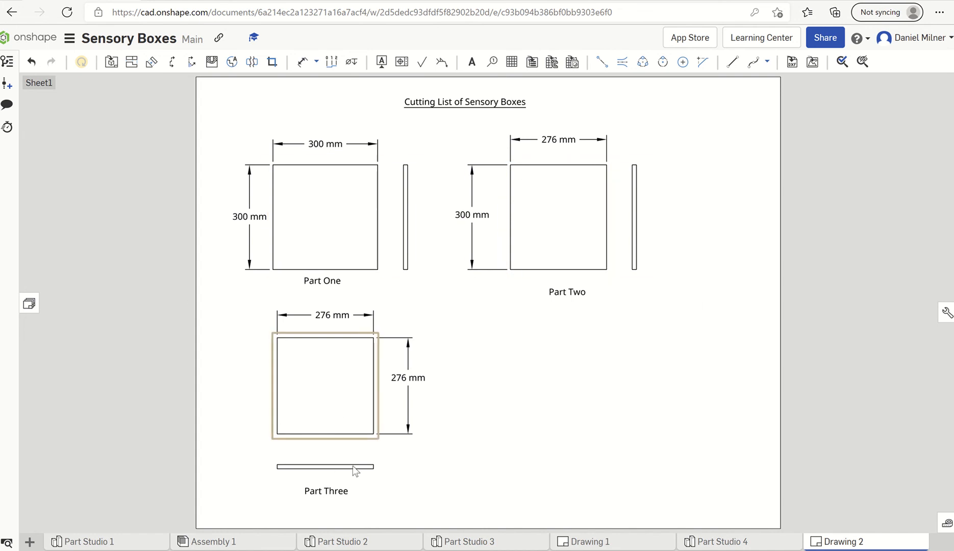
left_click(534, 407)
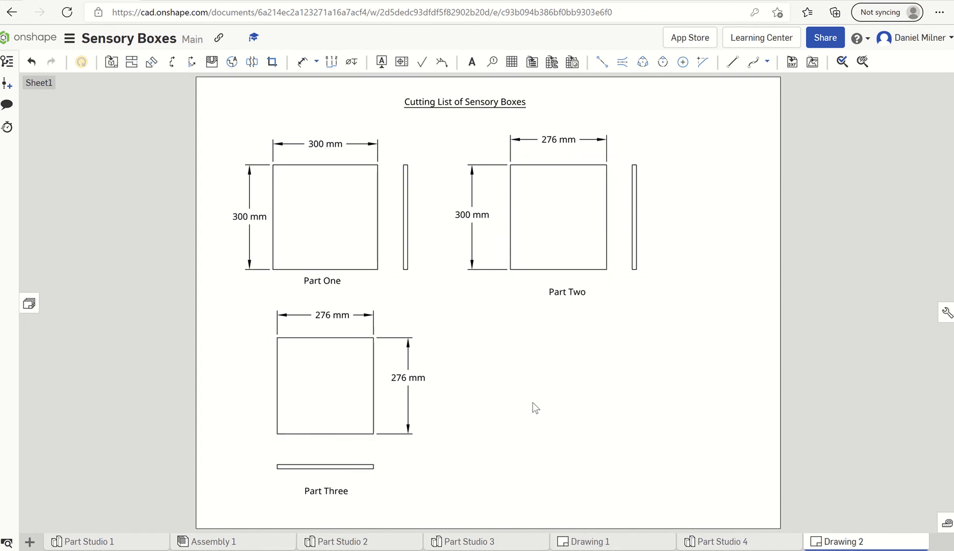